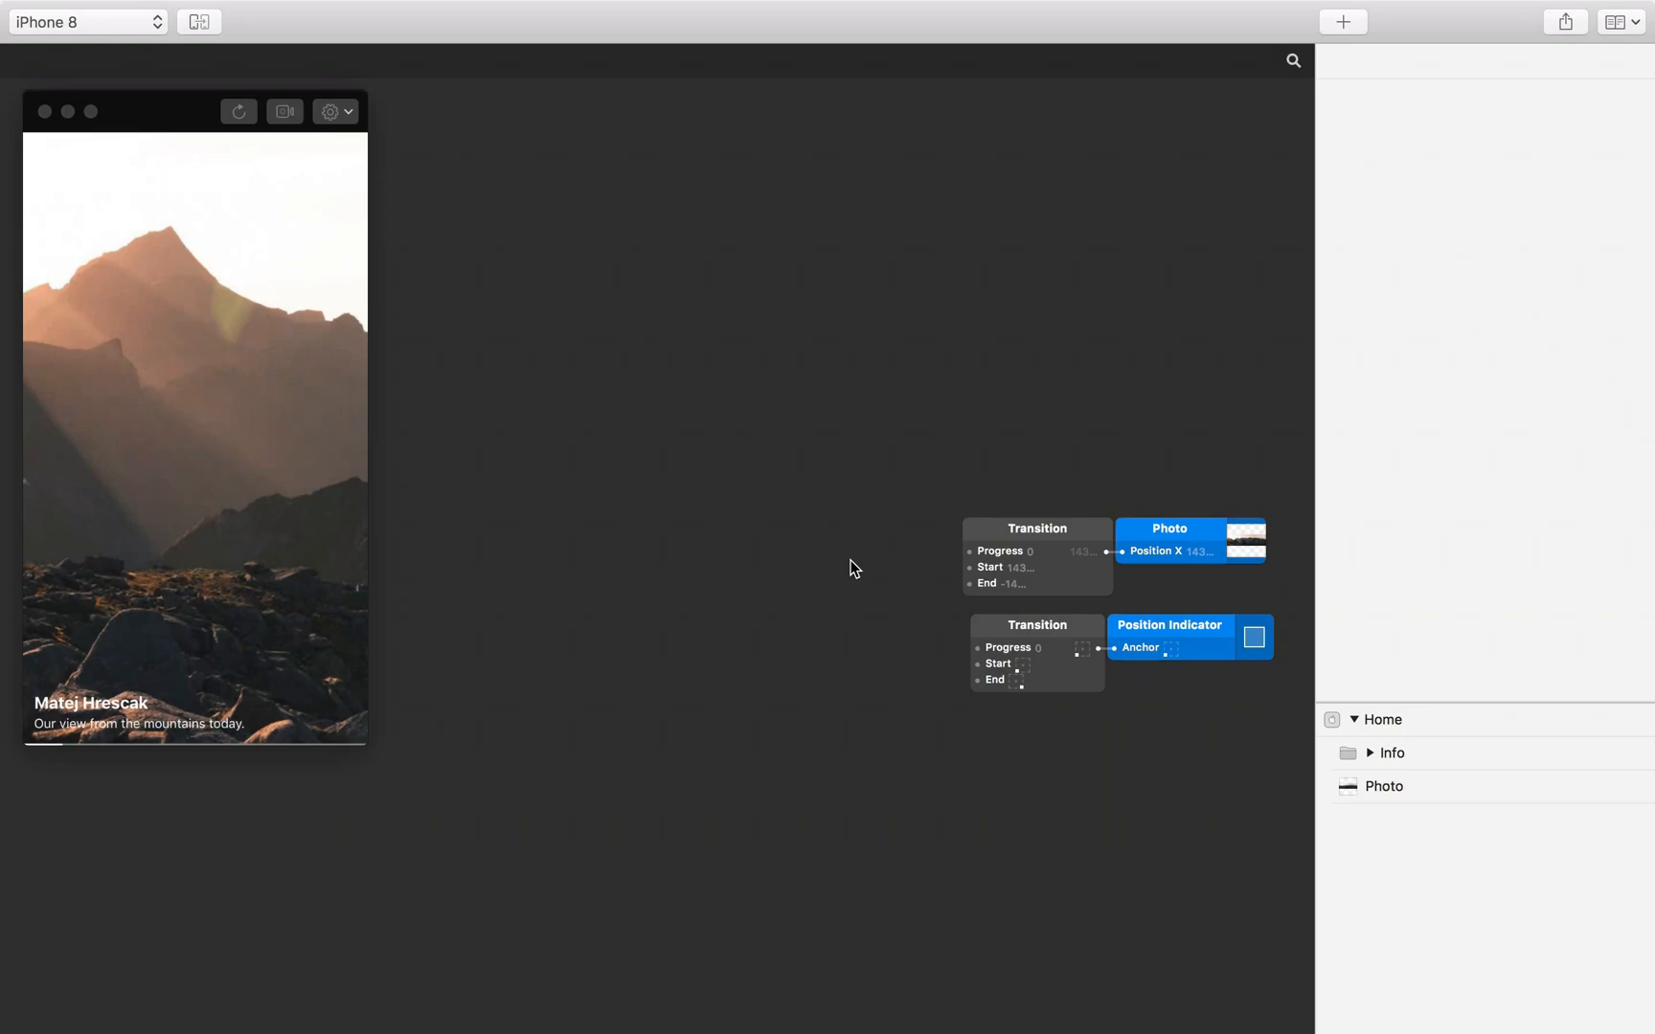
mouse_move(1349, 786)
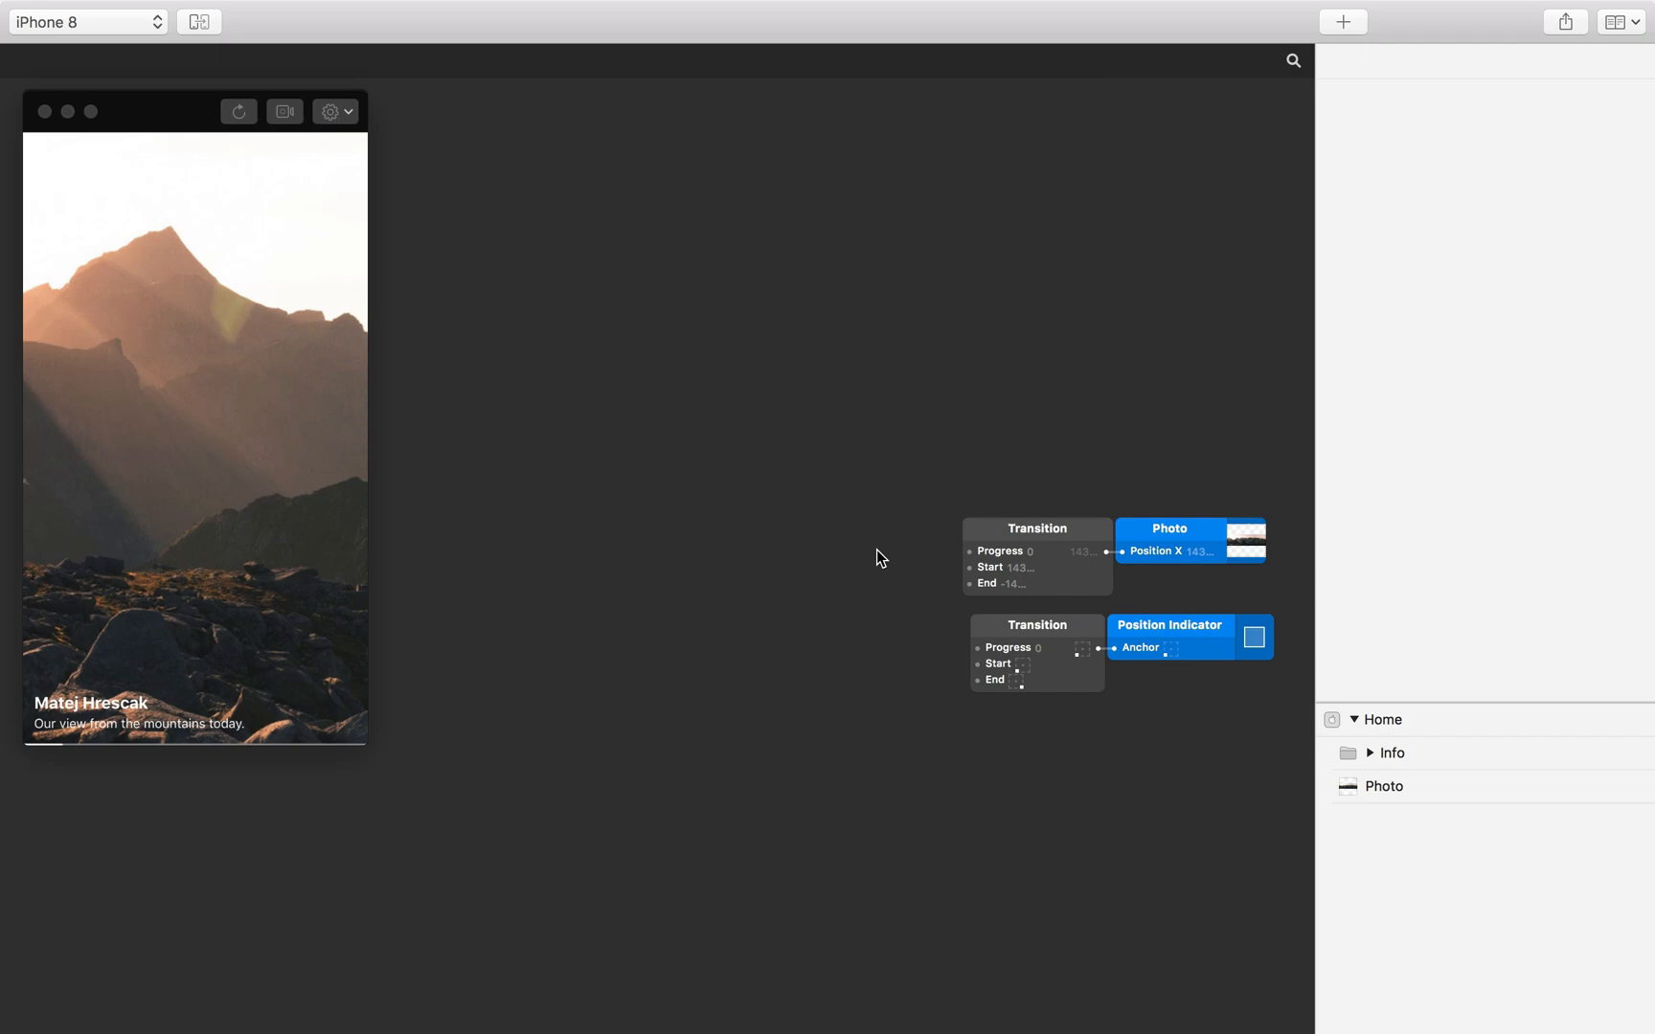
mouse_move(908, 536)
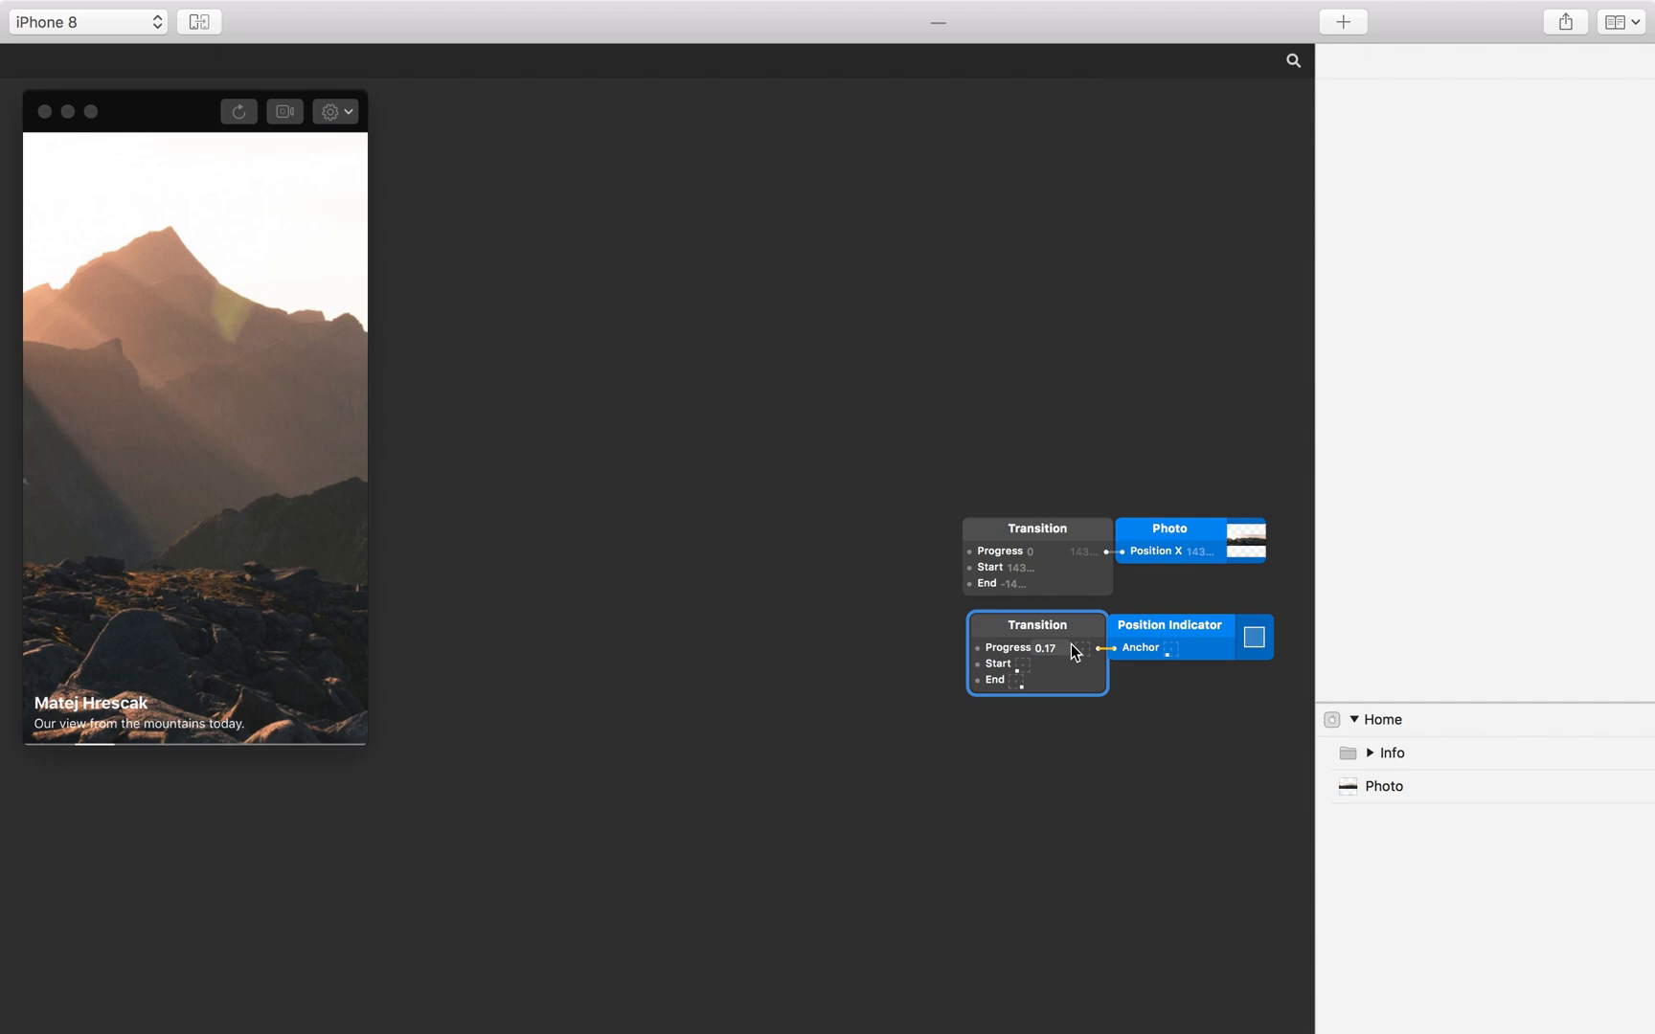
Step: Reset the indicator's Transition progress to 0 and preview on the connected phone
double_click(1044, 647)
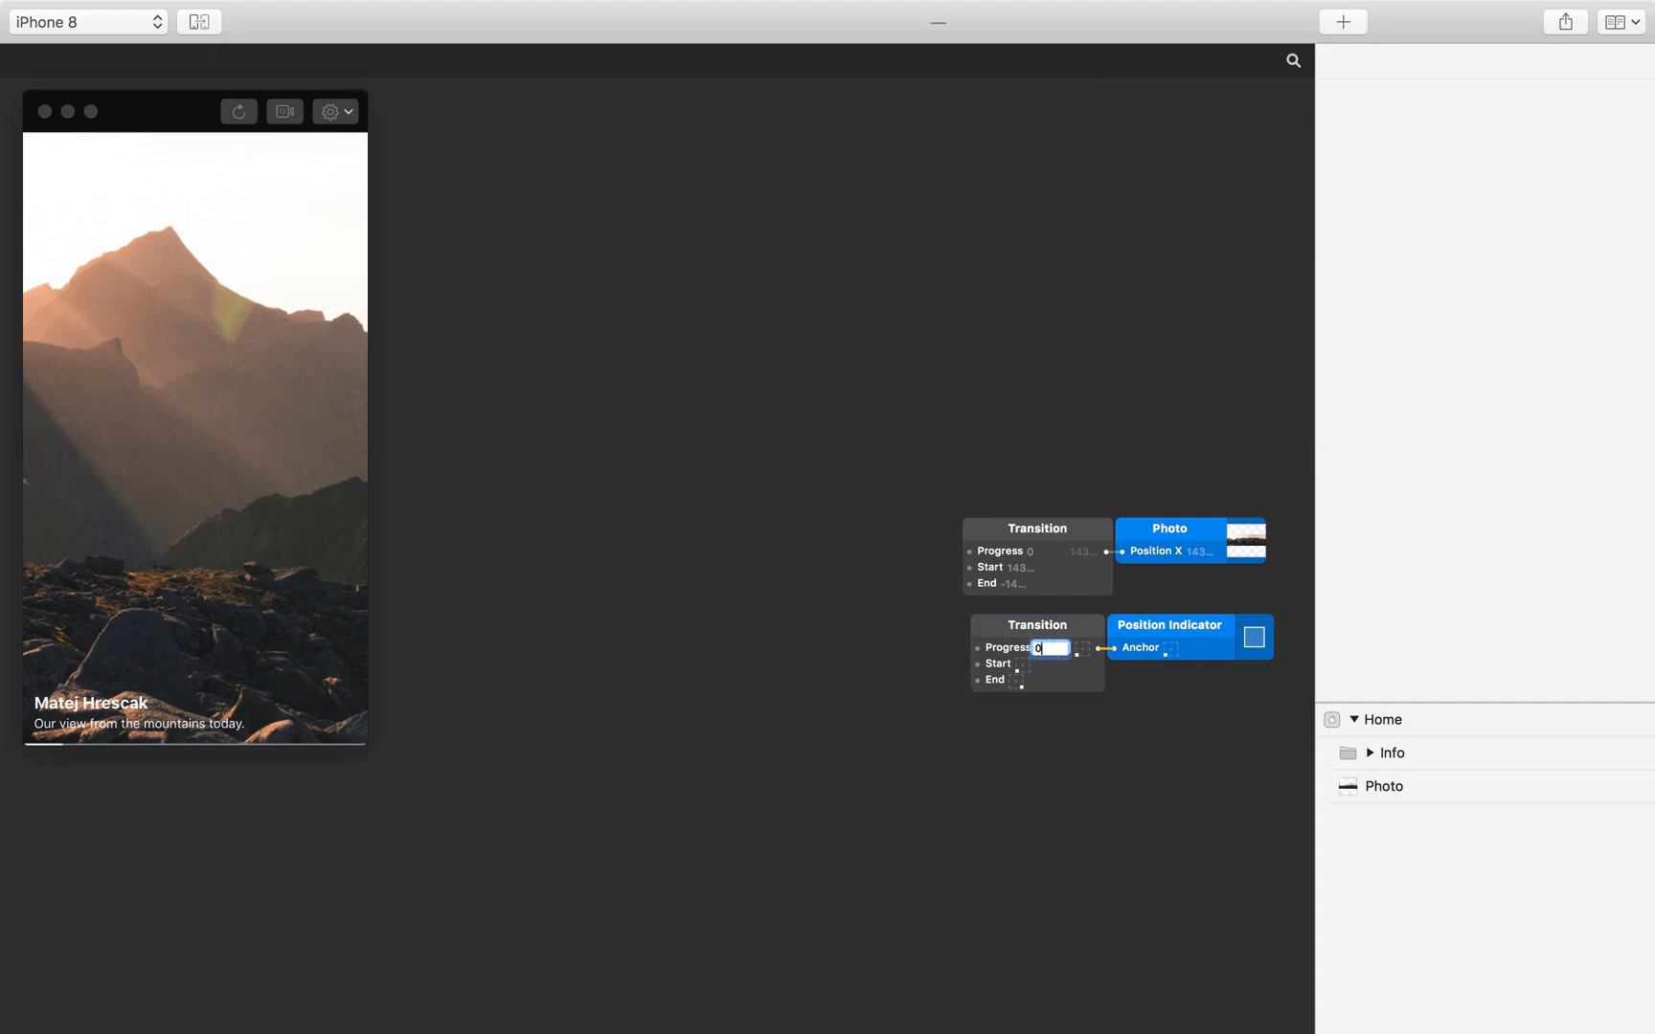
click(903, 637)
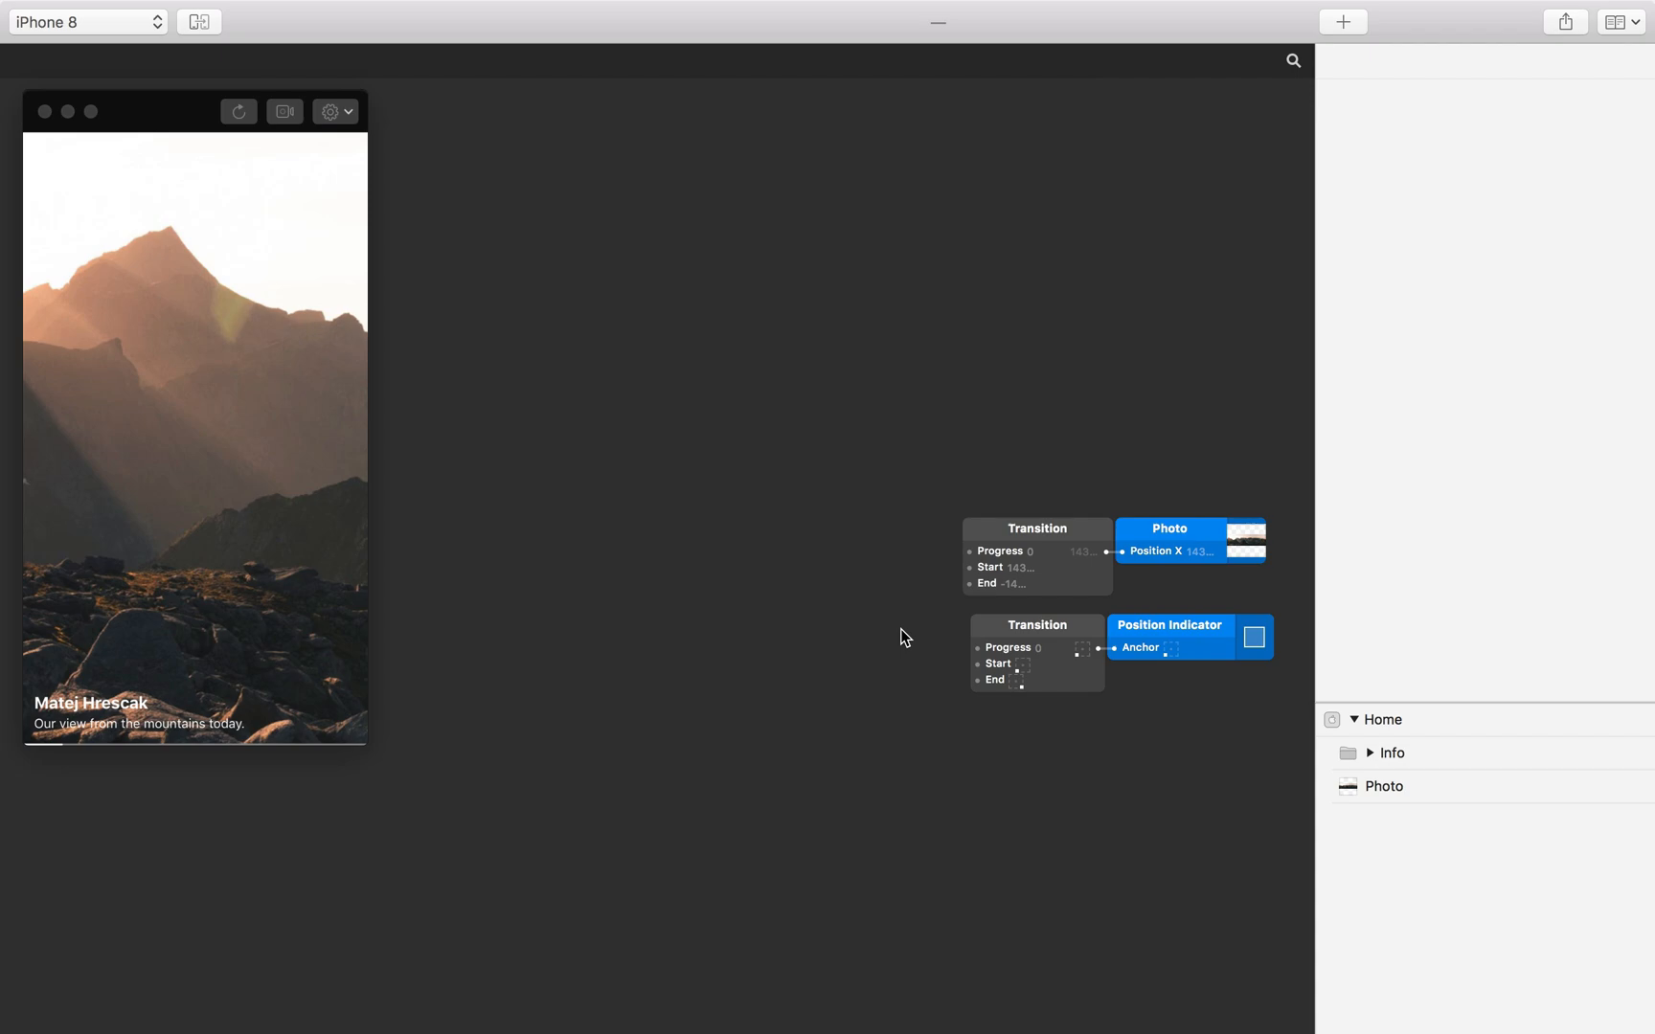
click(84, 21)
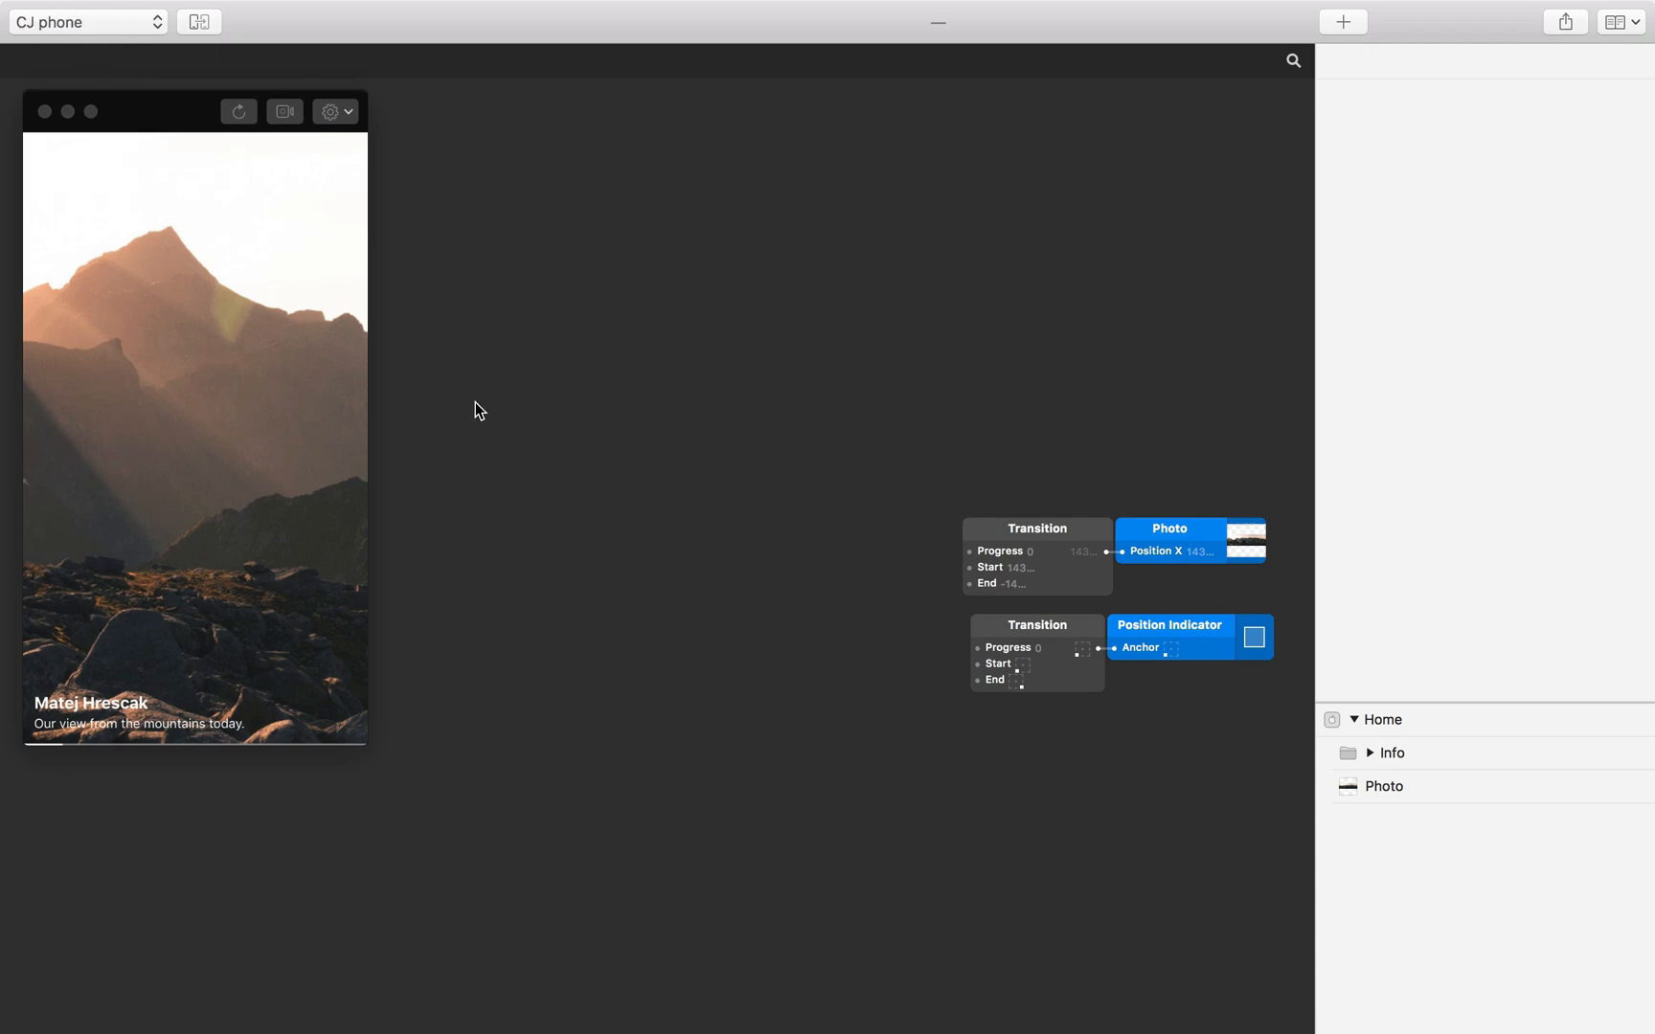
mouse_move(530, 560)
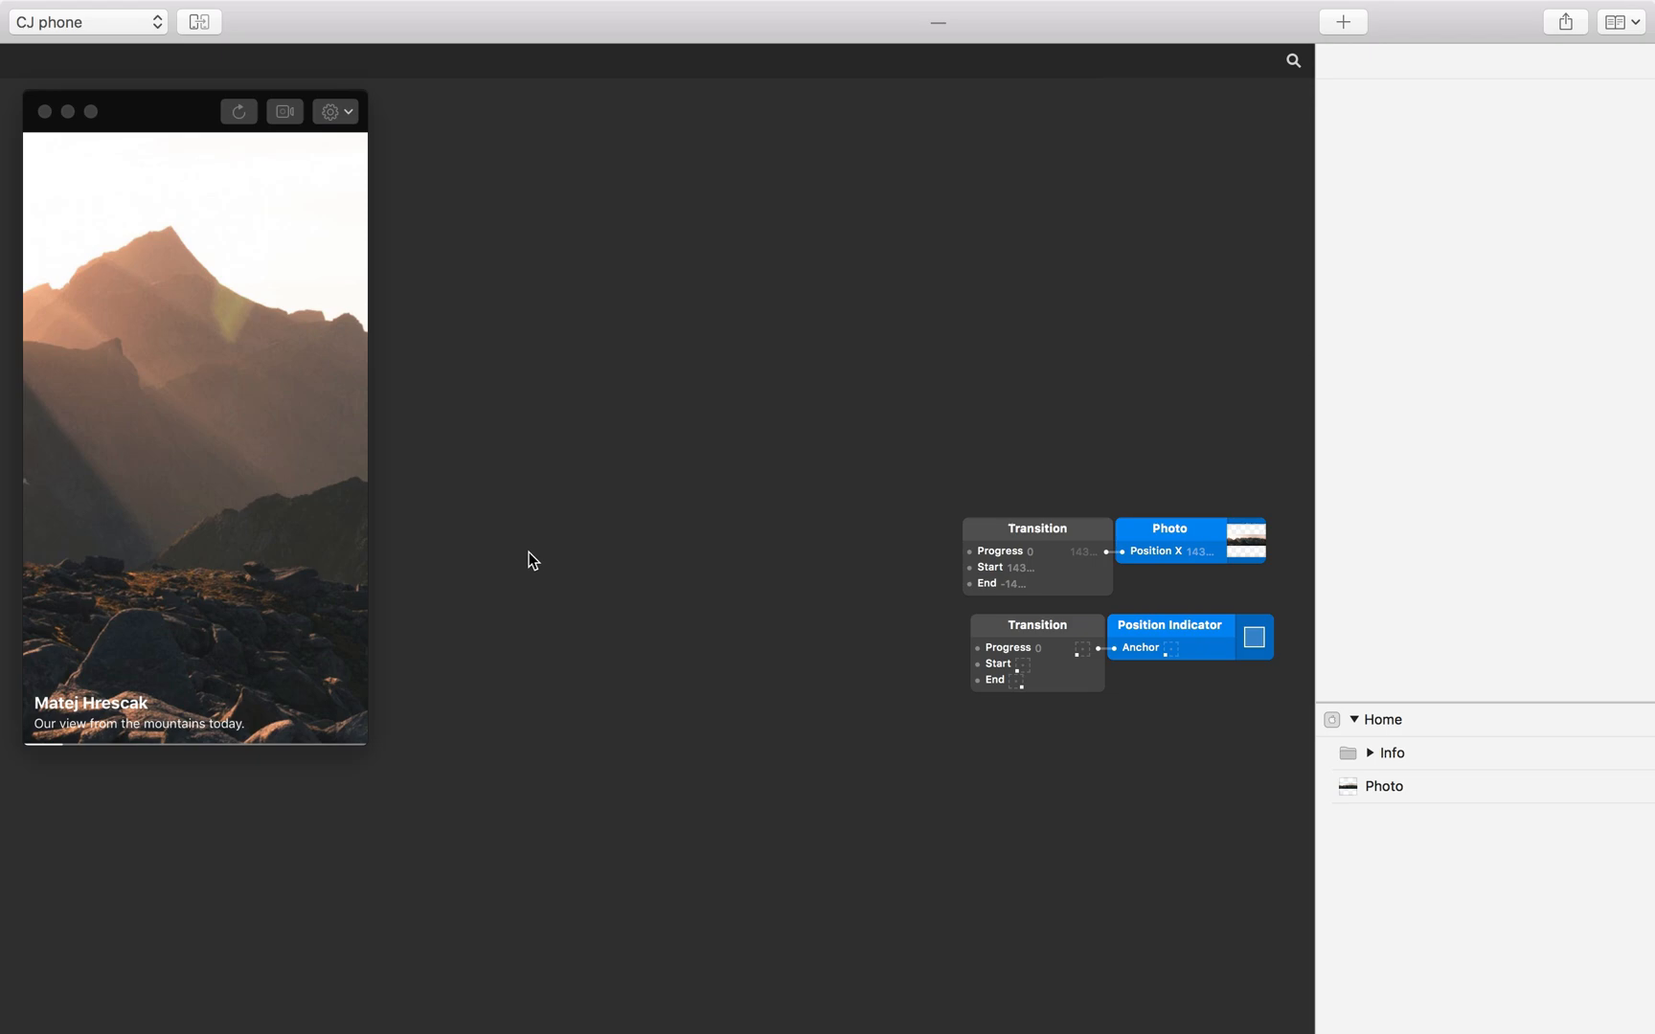
Step: Open the patch search on the empty canvas to place a Device Motion patch
double_click(529, 559)
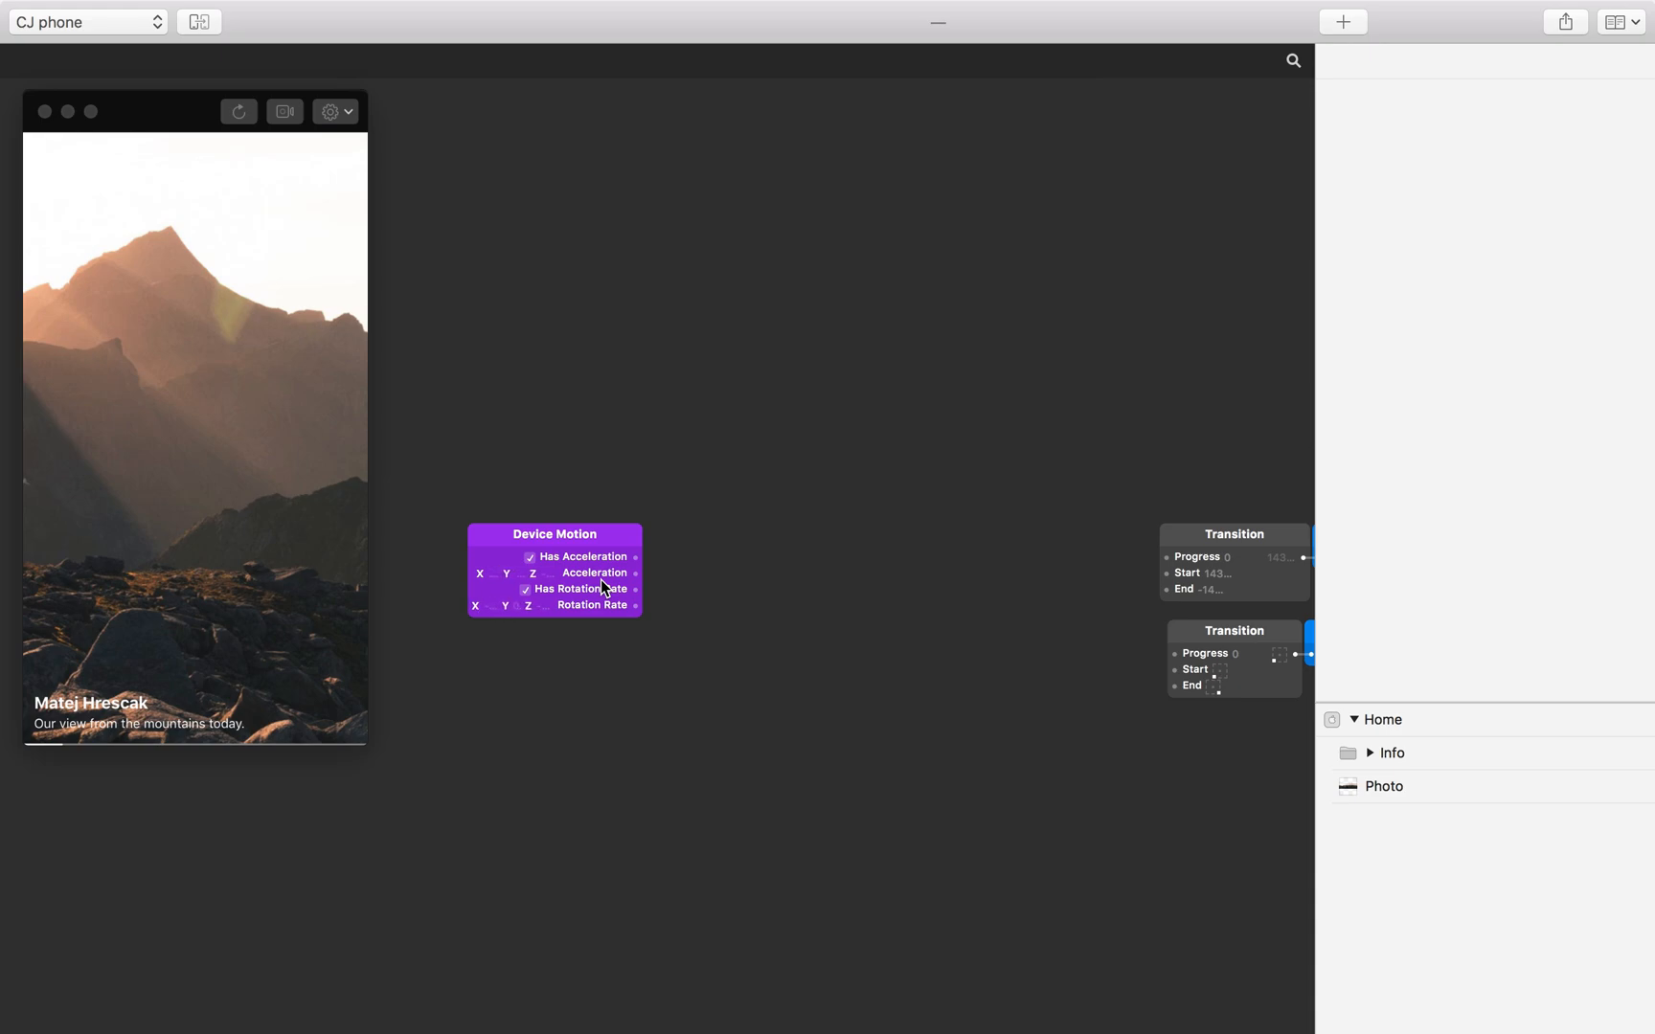
mouse_move(580, 610)
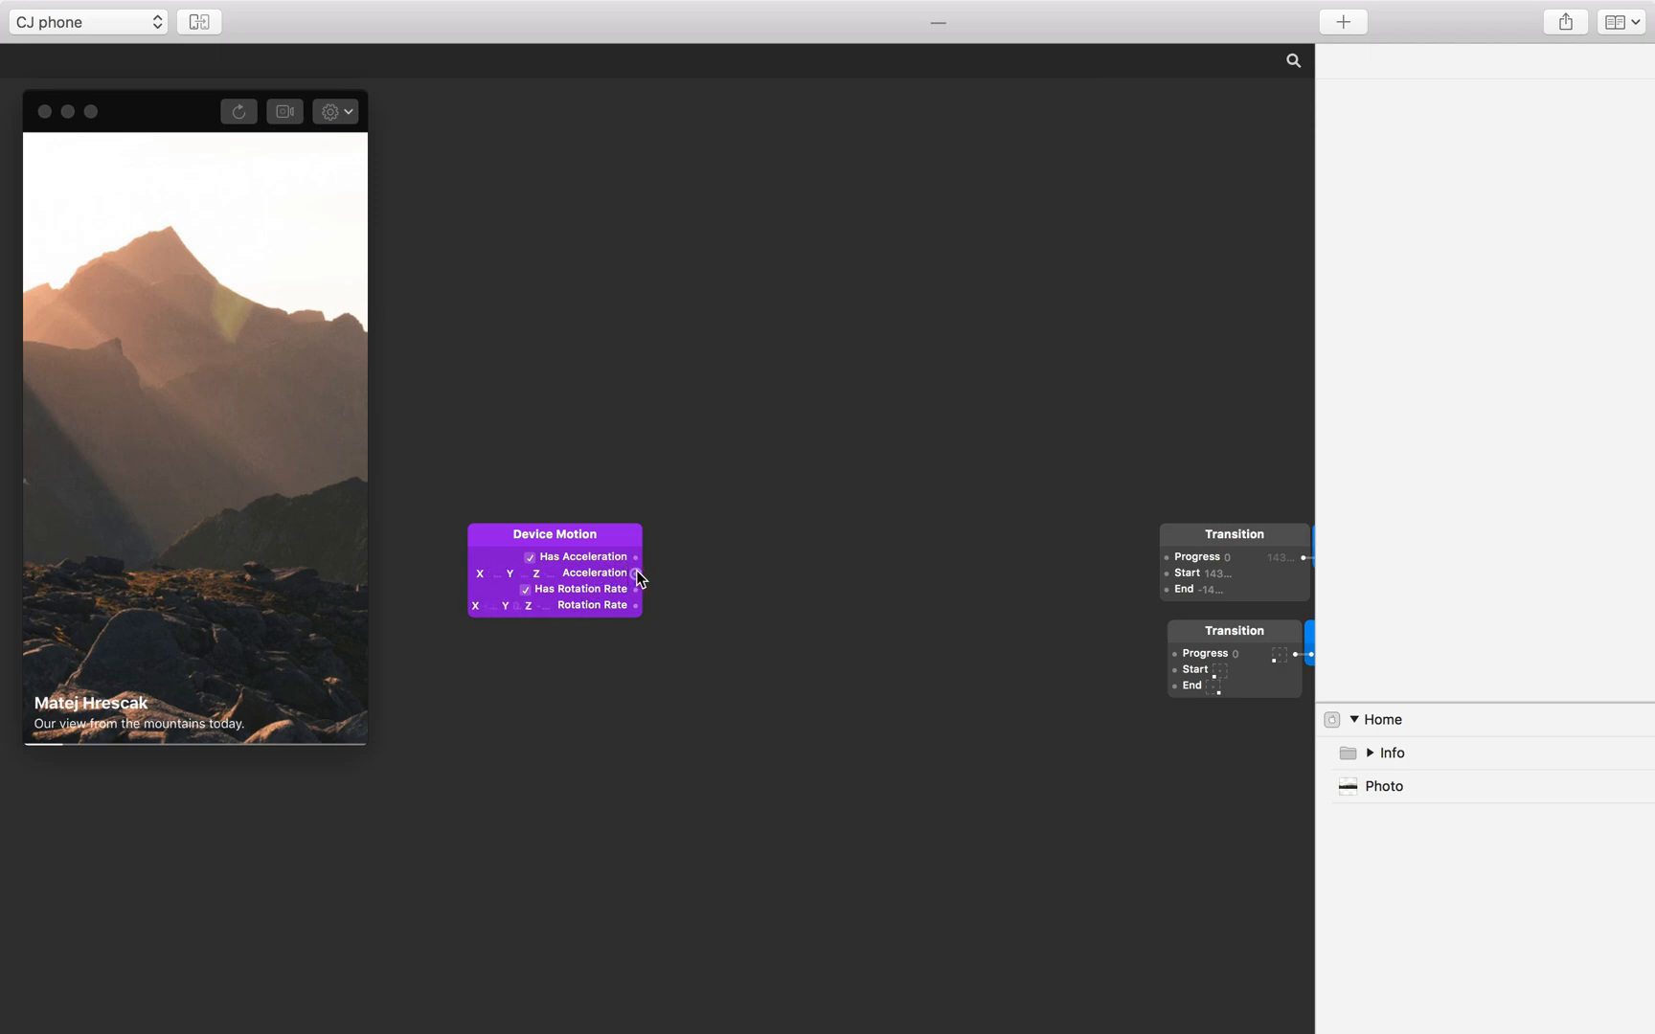
mouse_move(567, 582)
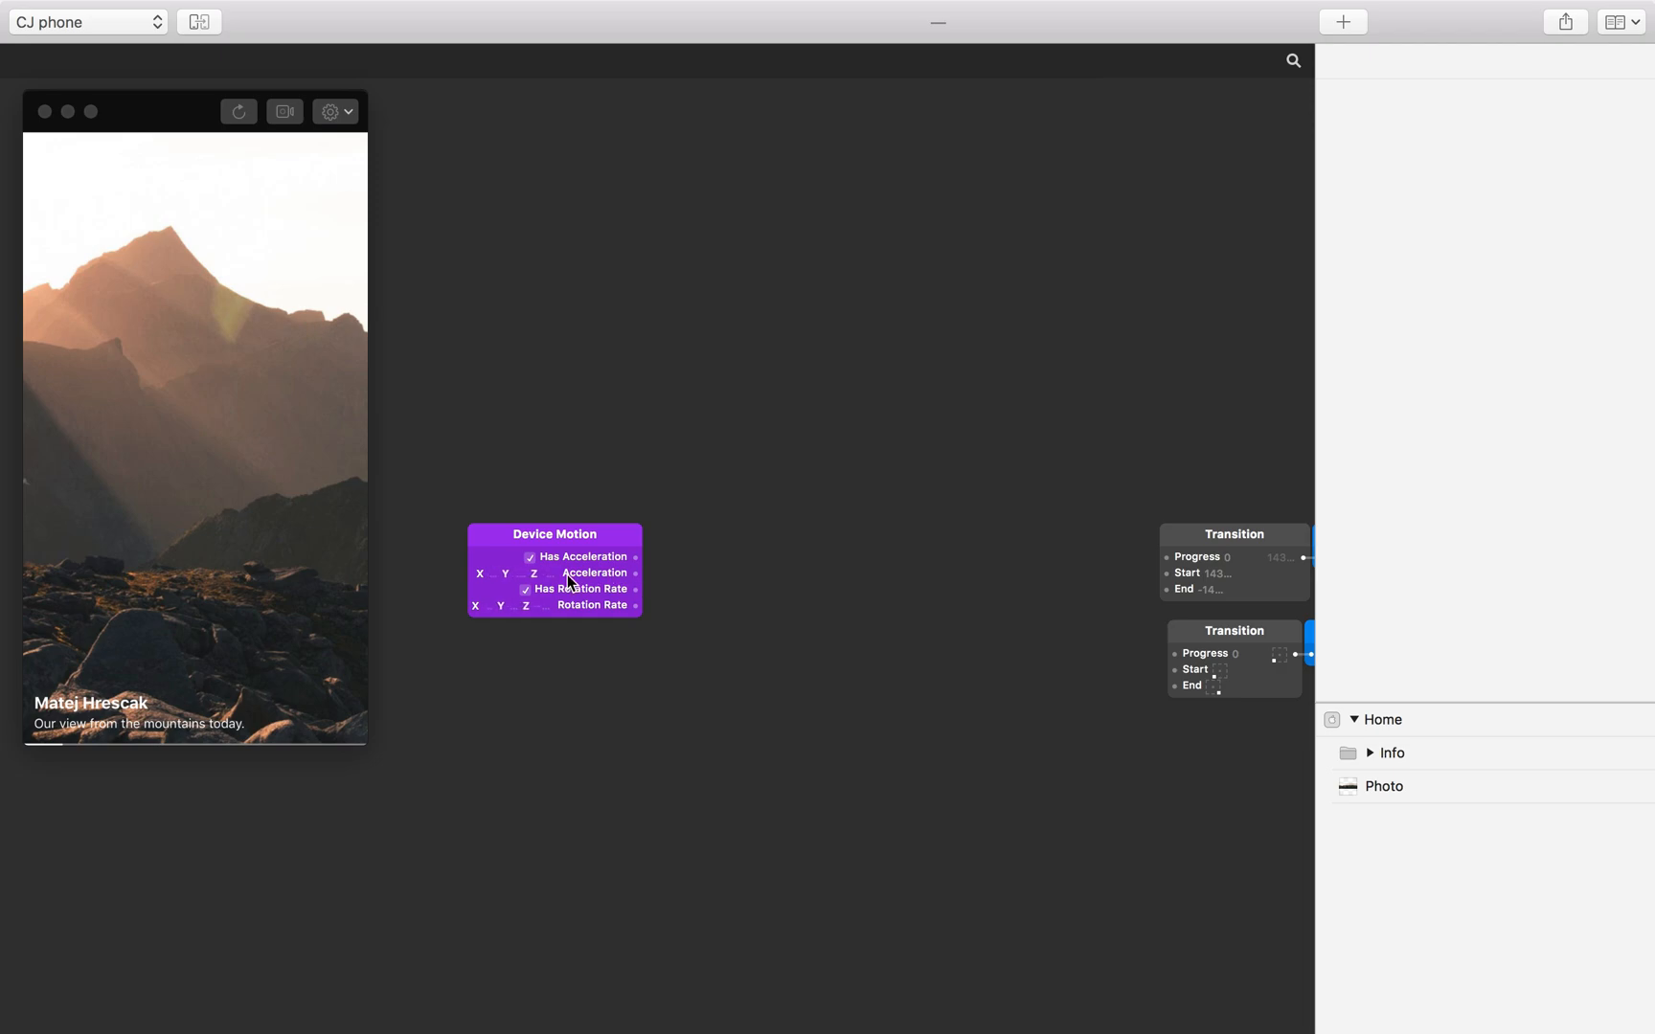
mouse_move(549, 577)
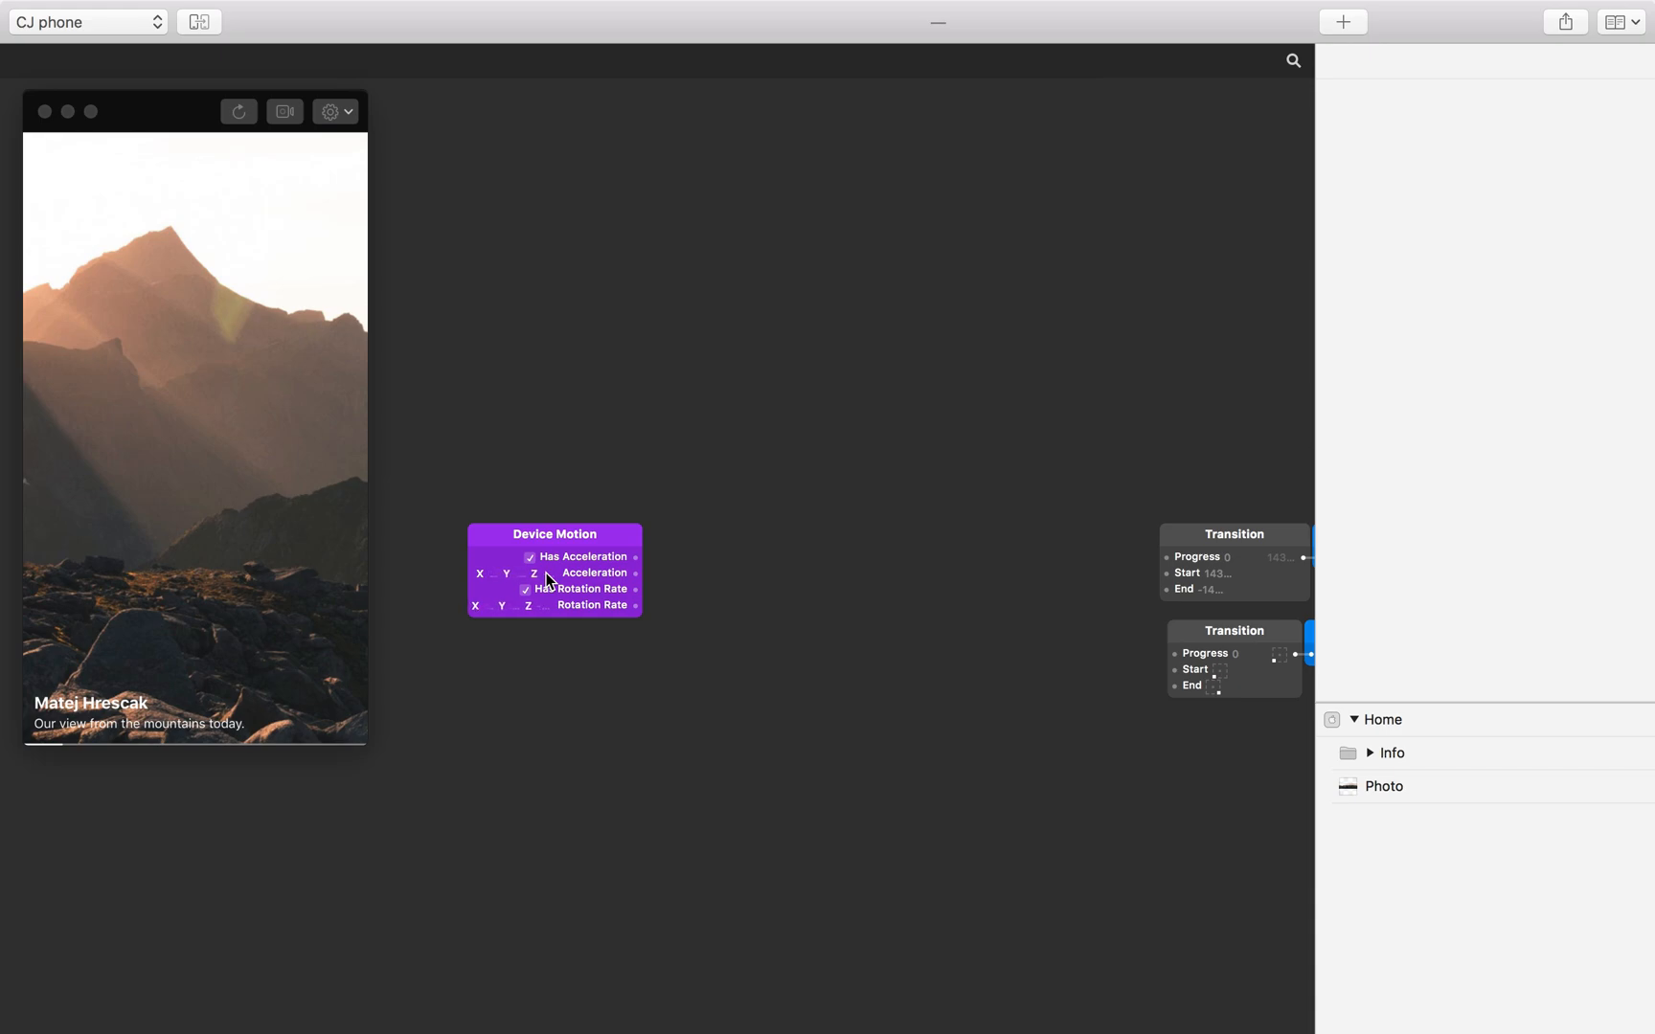
mouse_move(691, 581)
text(point)
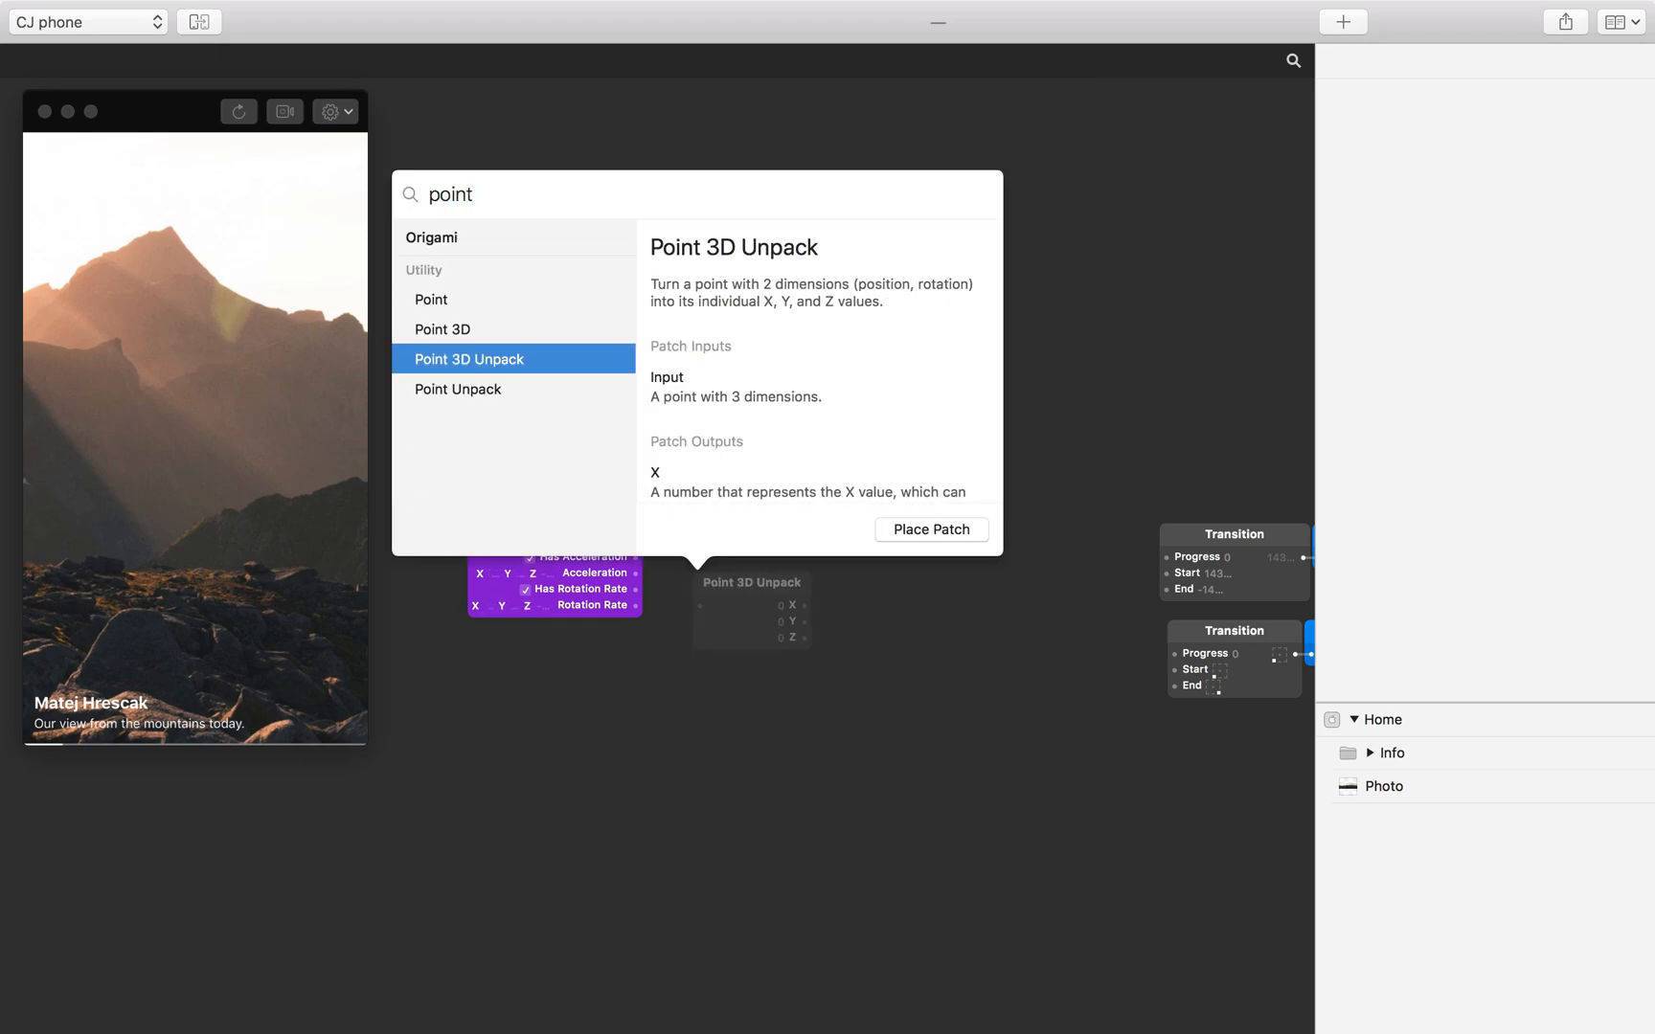
Step: Place a Point 3D Unpack patch fed by Device Motion's acceleration output
click(930, 528)
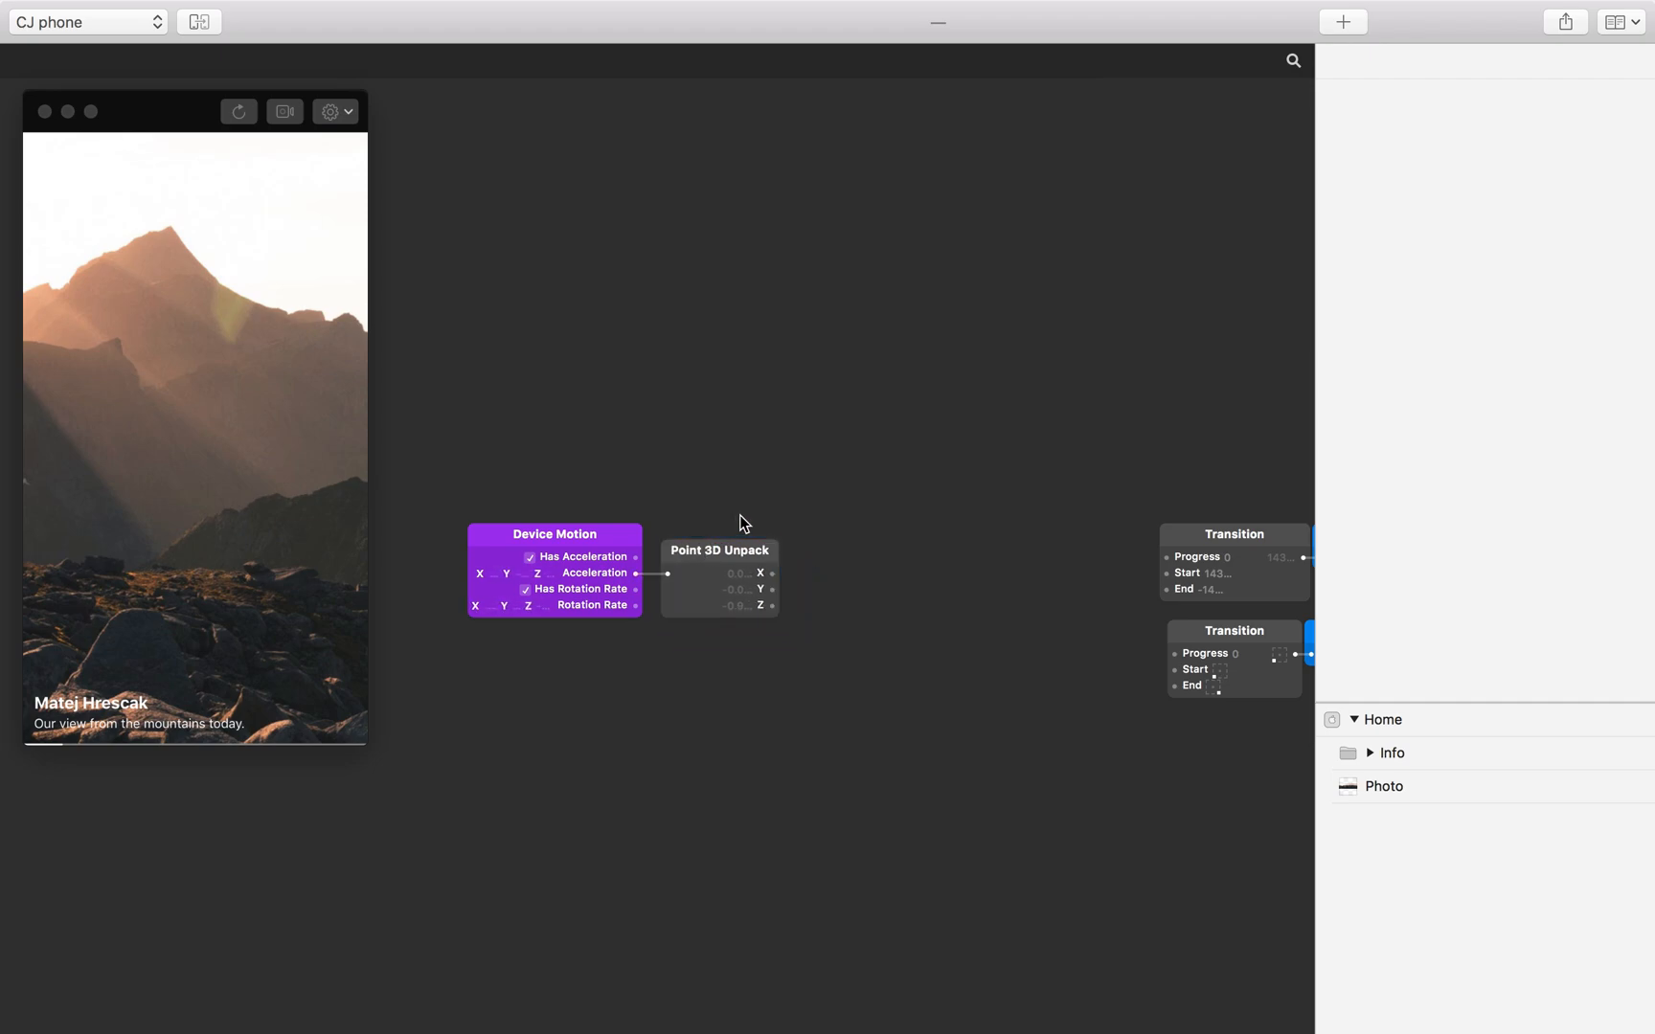
mouse_move(813, 588)
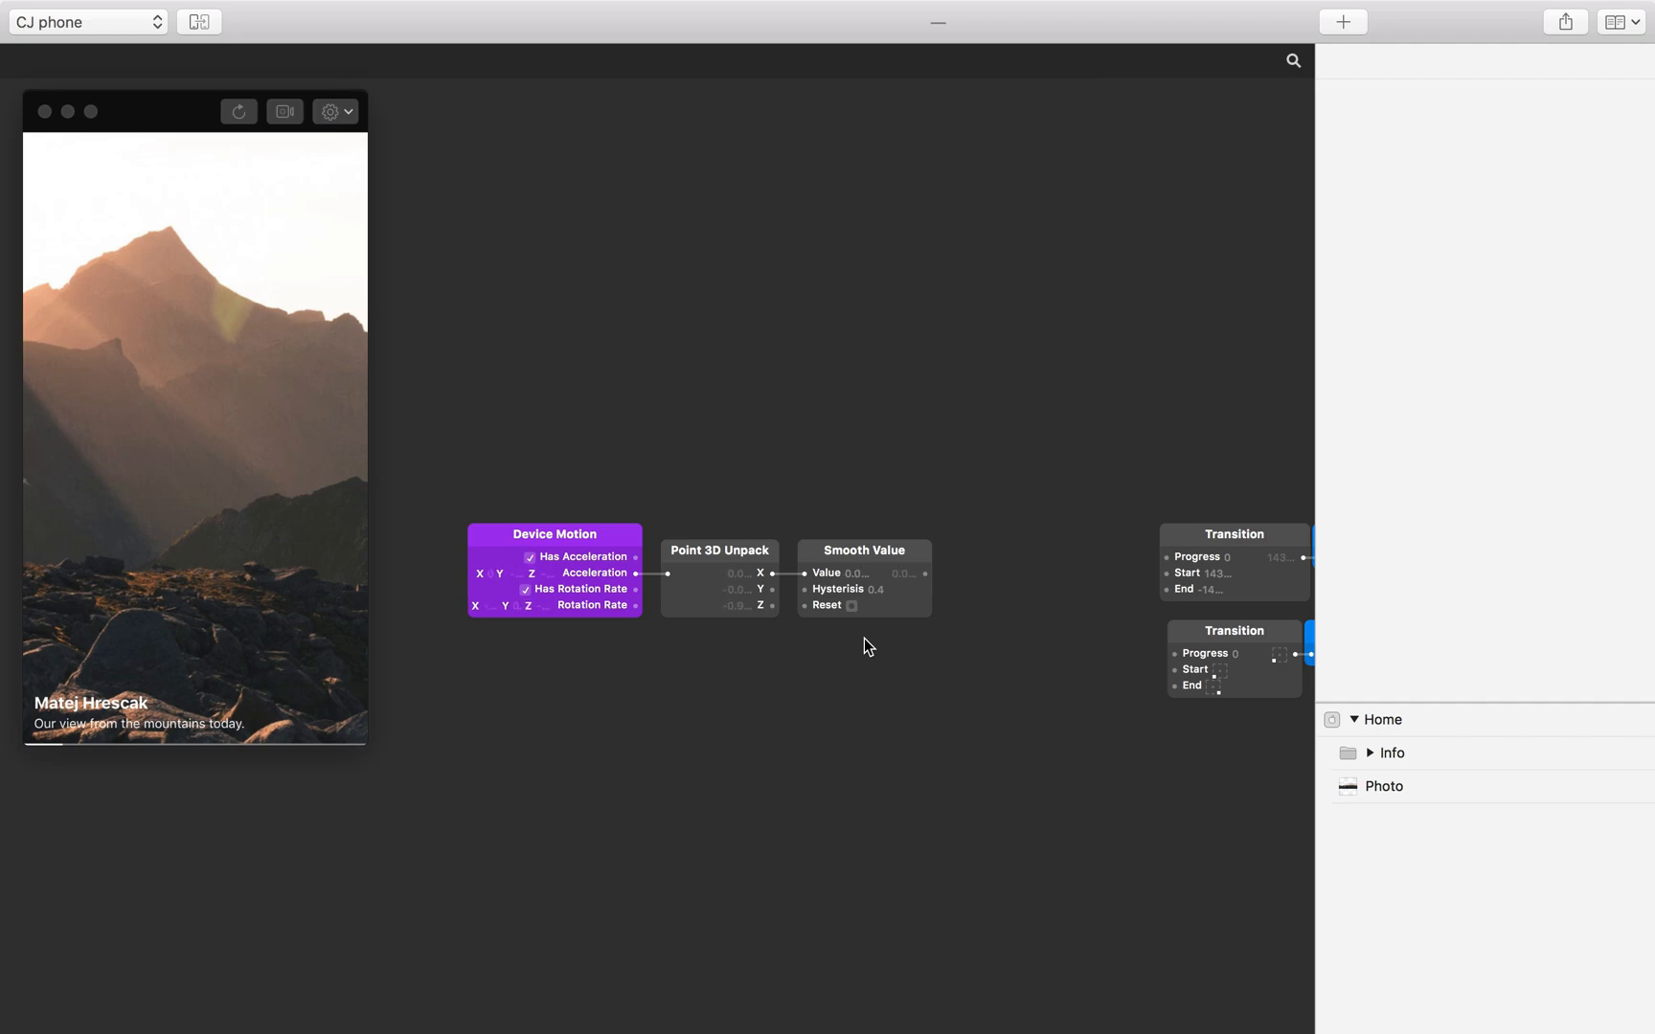
mouse_move(955, 608)
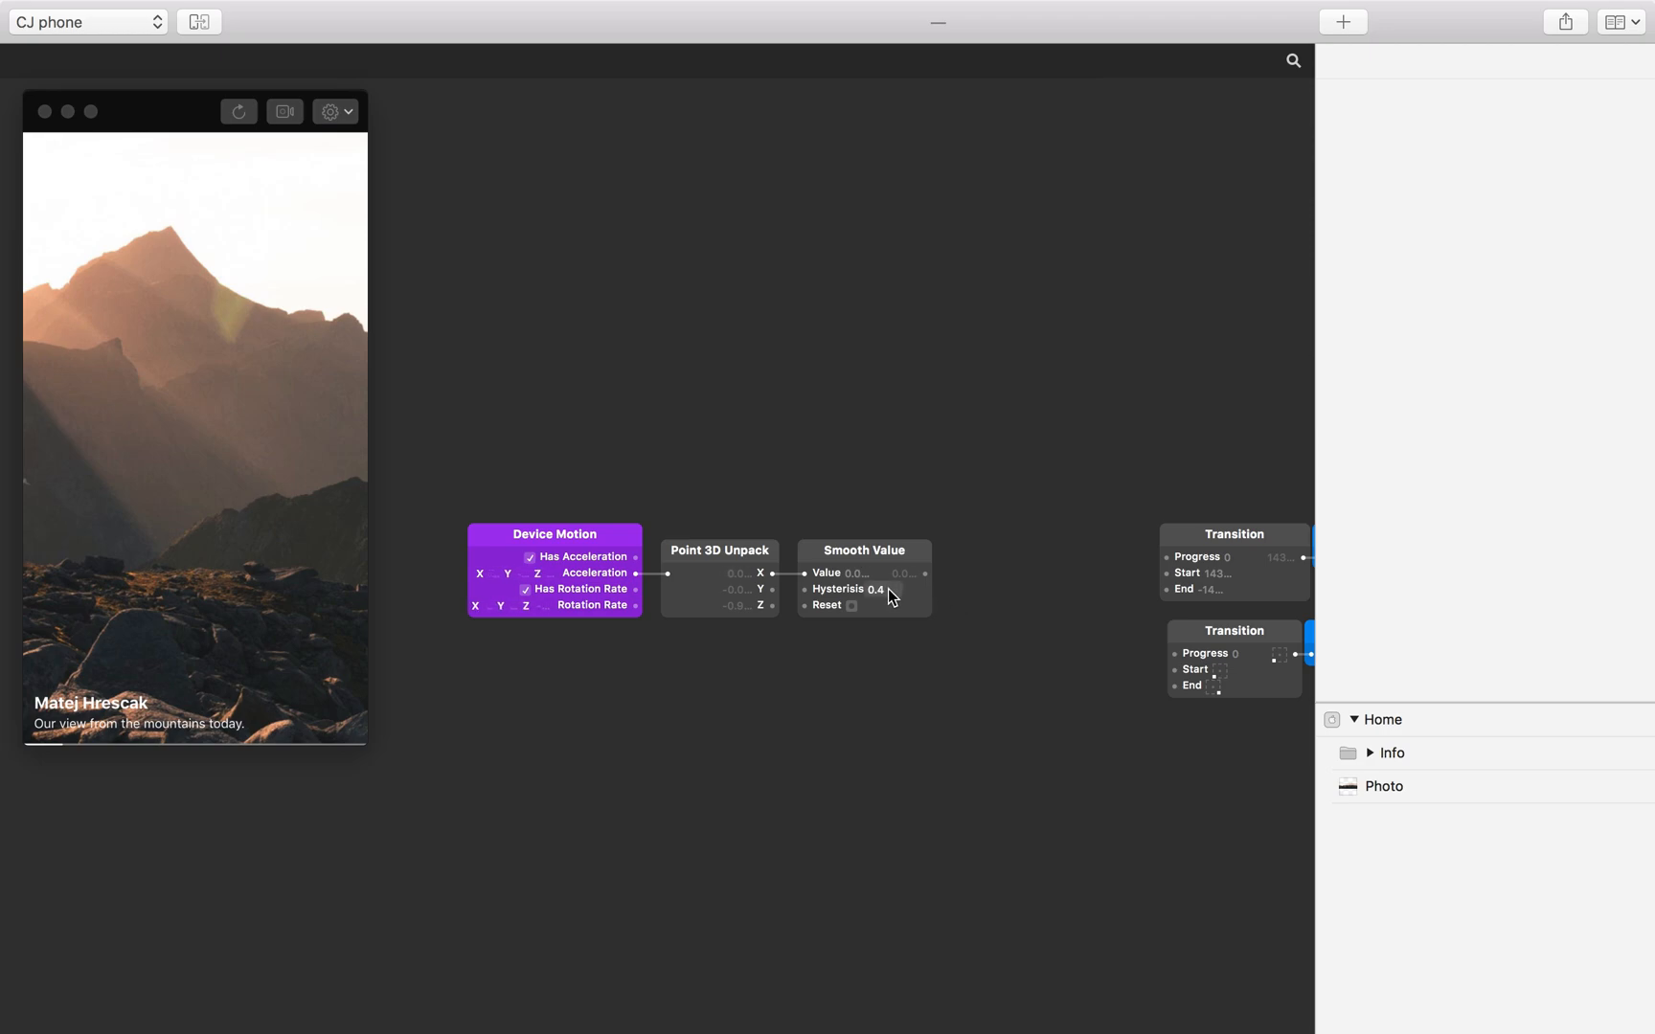
Step: Set the Smooth Value patch's hysteresis to 0.975
double_click(875, 589)
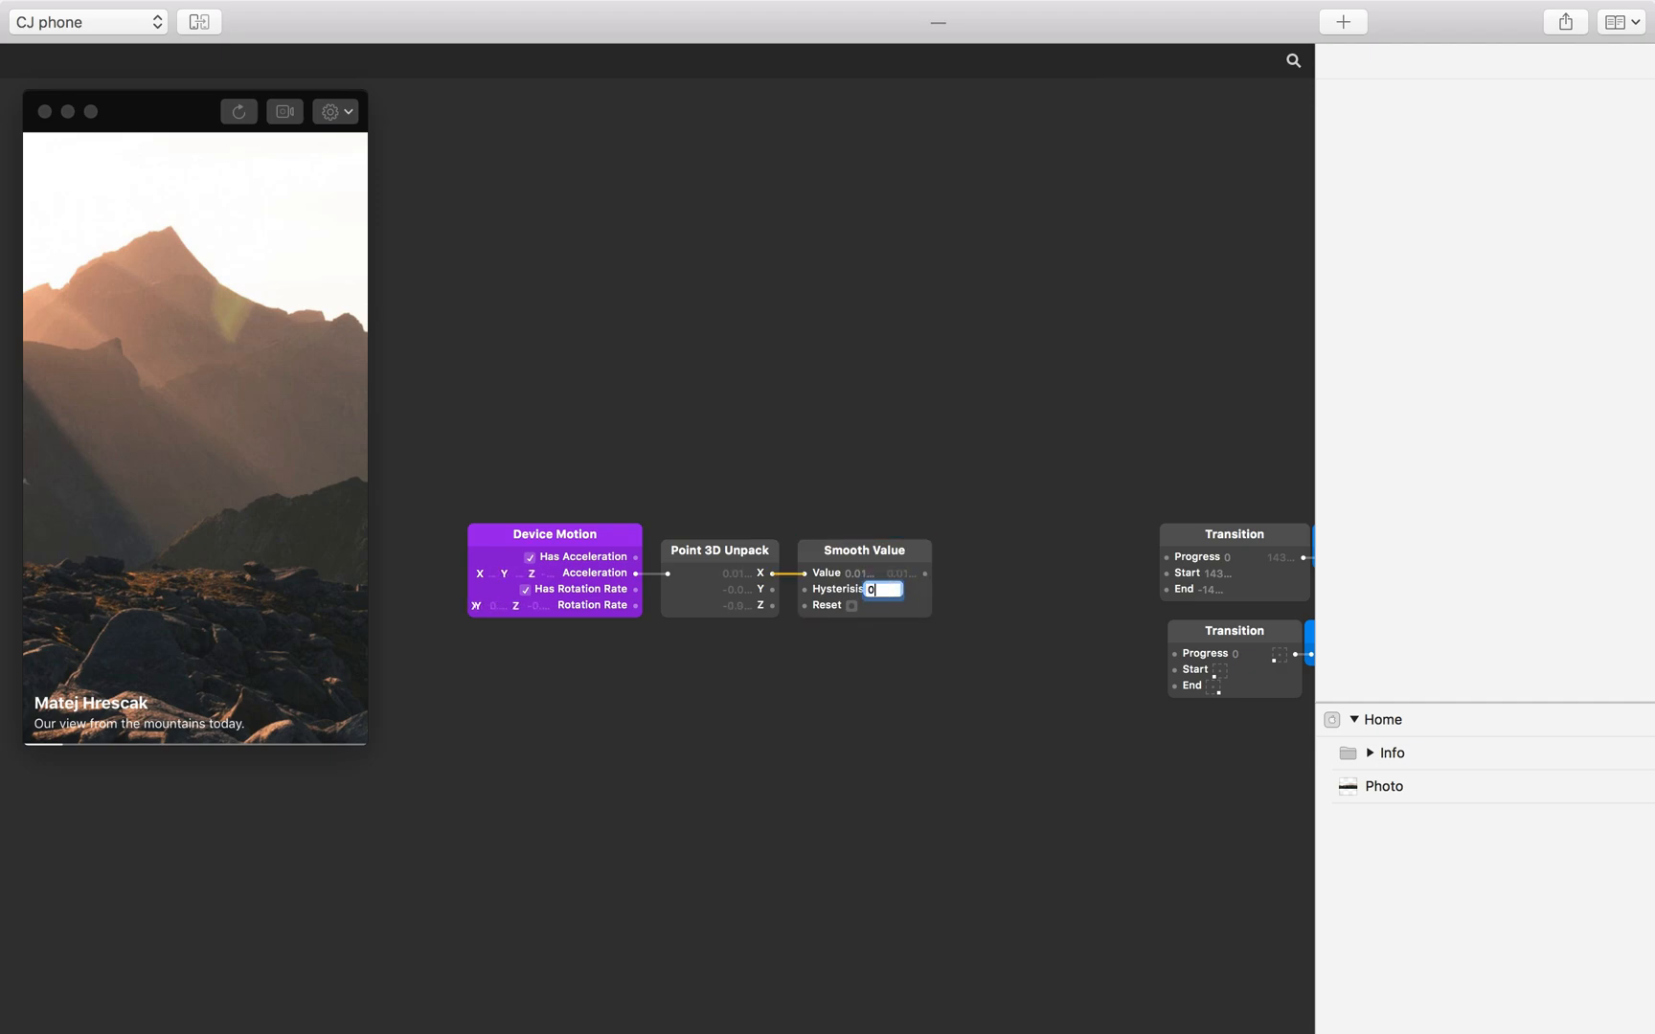
text(0.975)
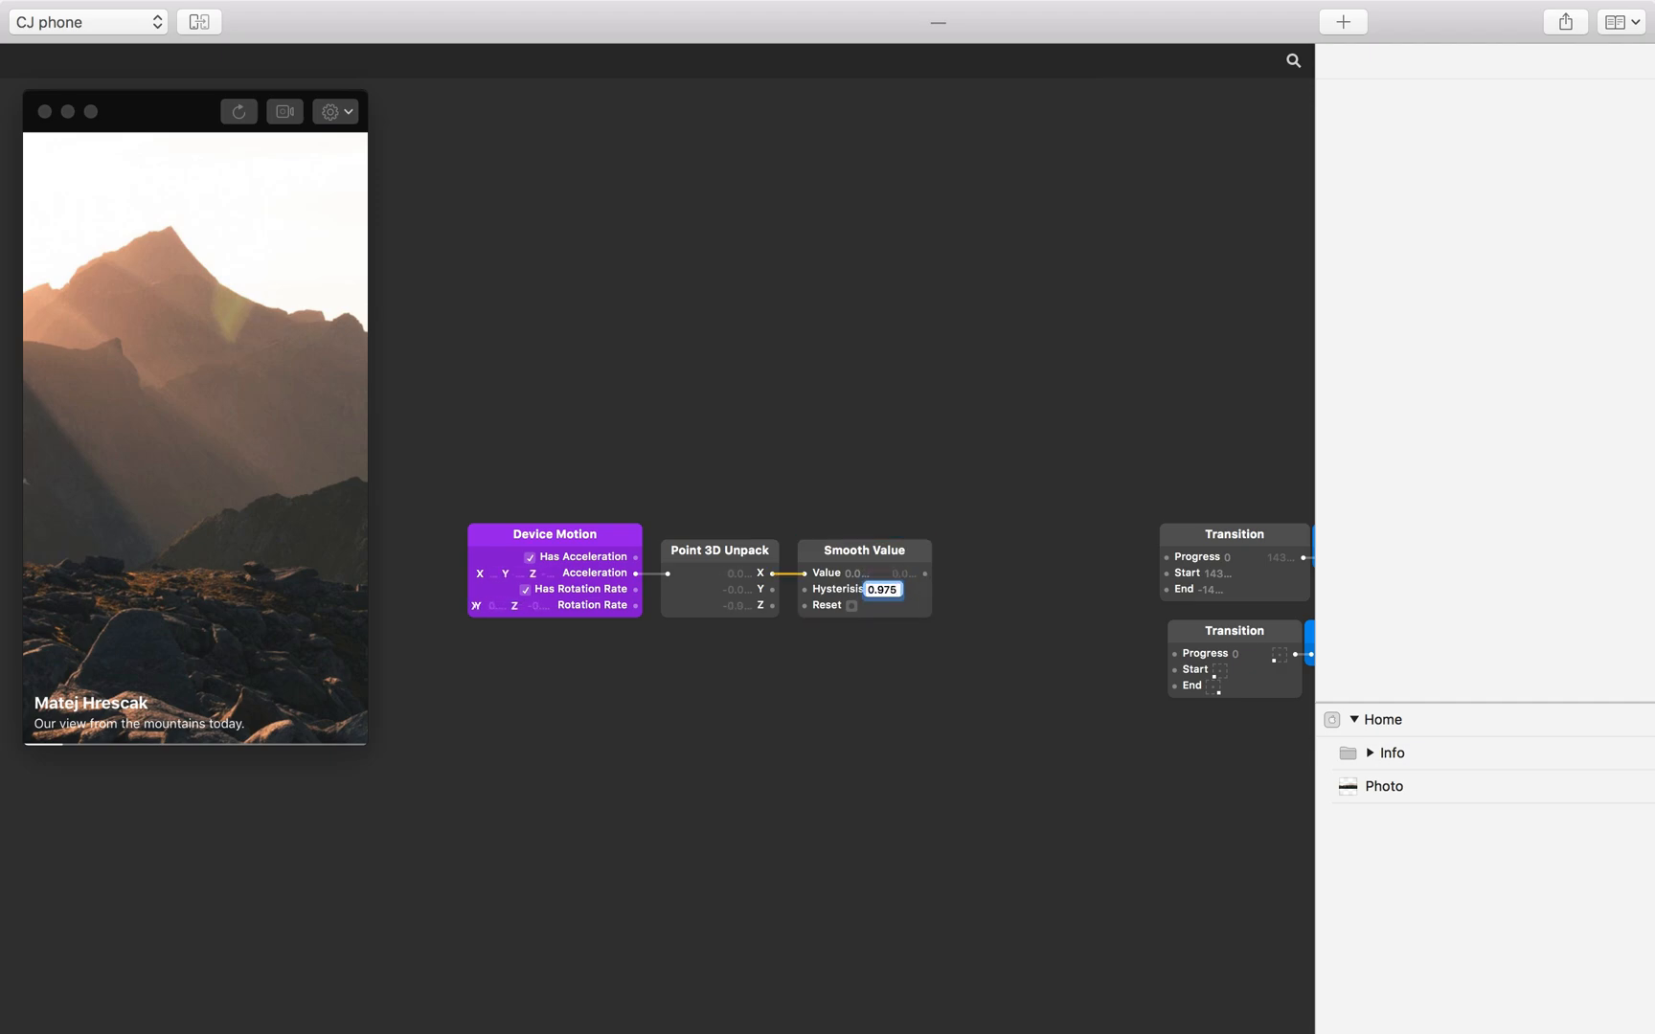
click(974, 594)
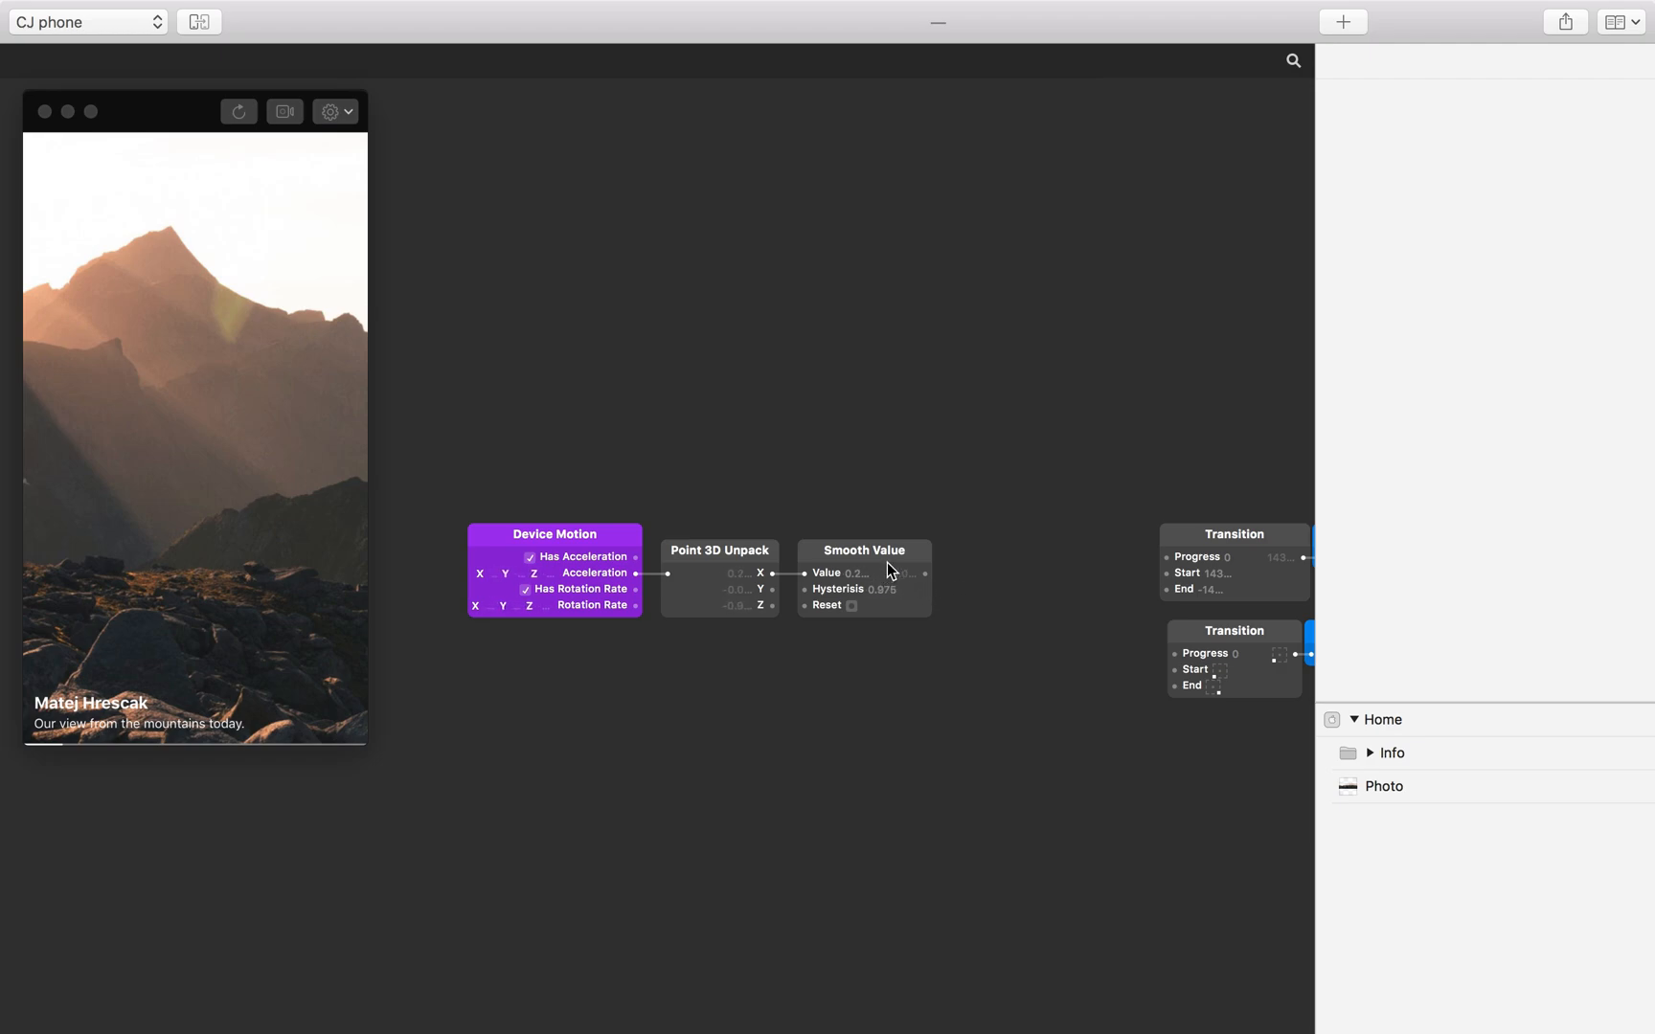
mouse_move(1000, 606)
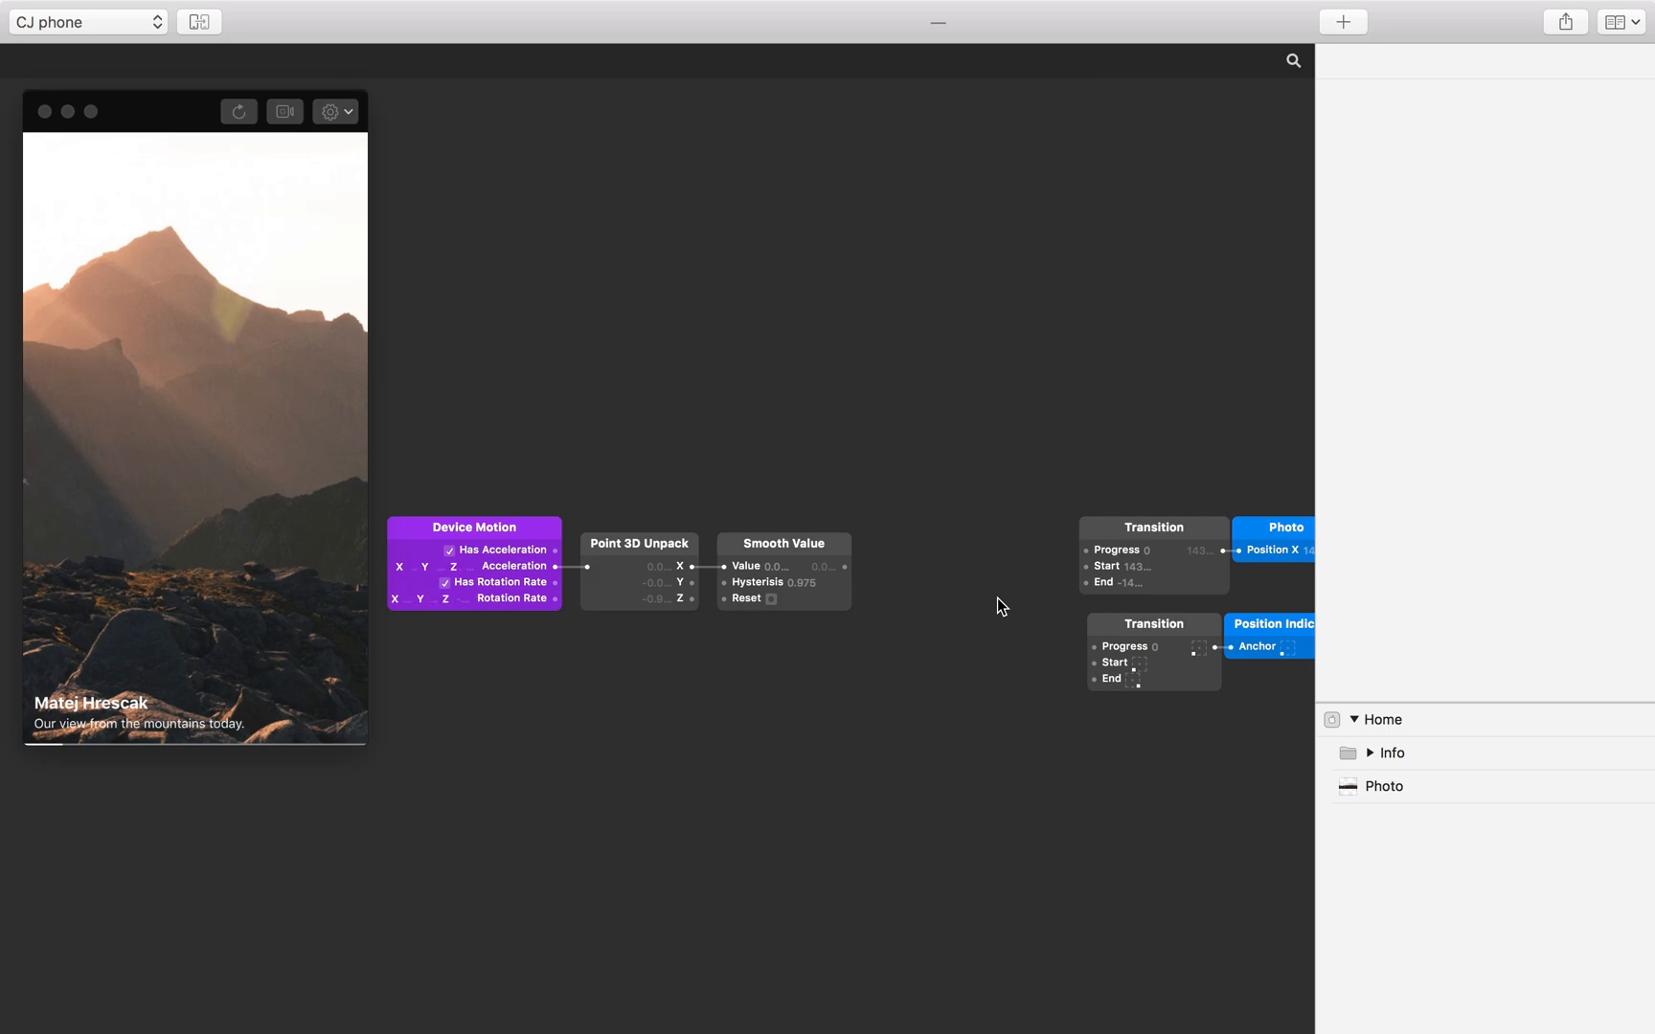
mouse_move(938, 578)
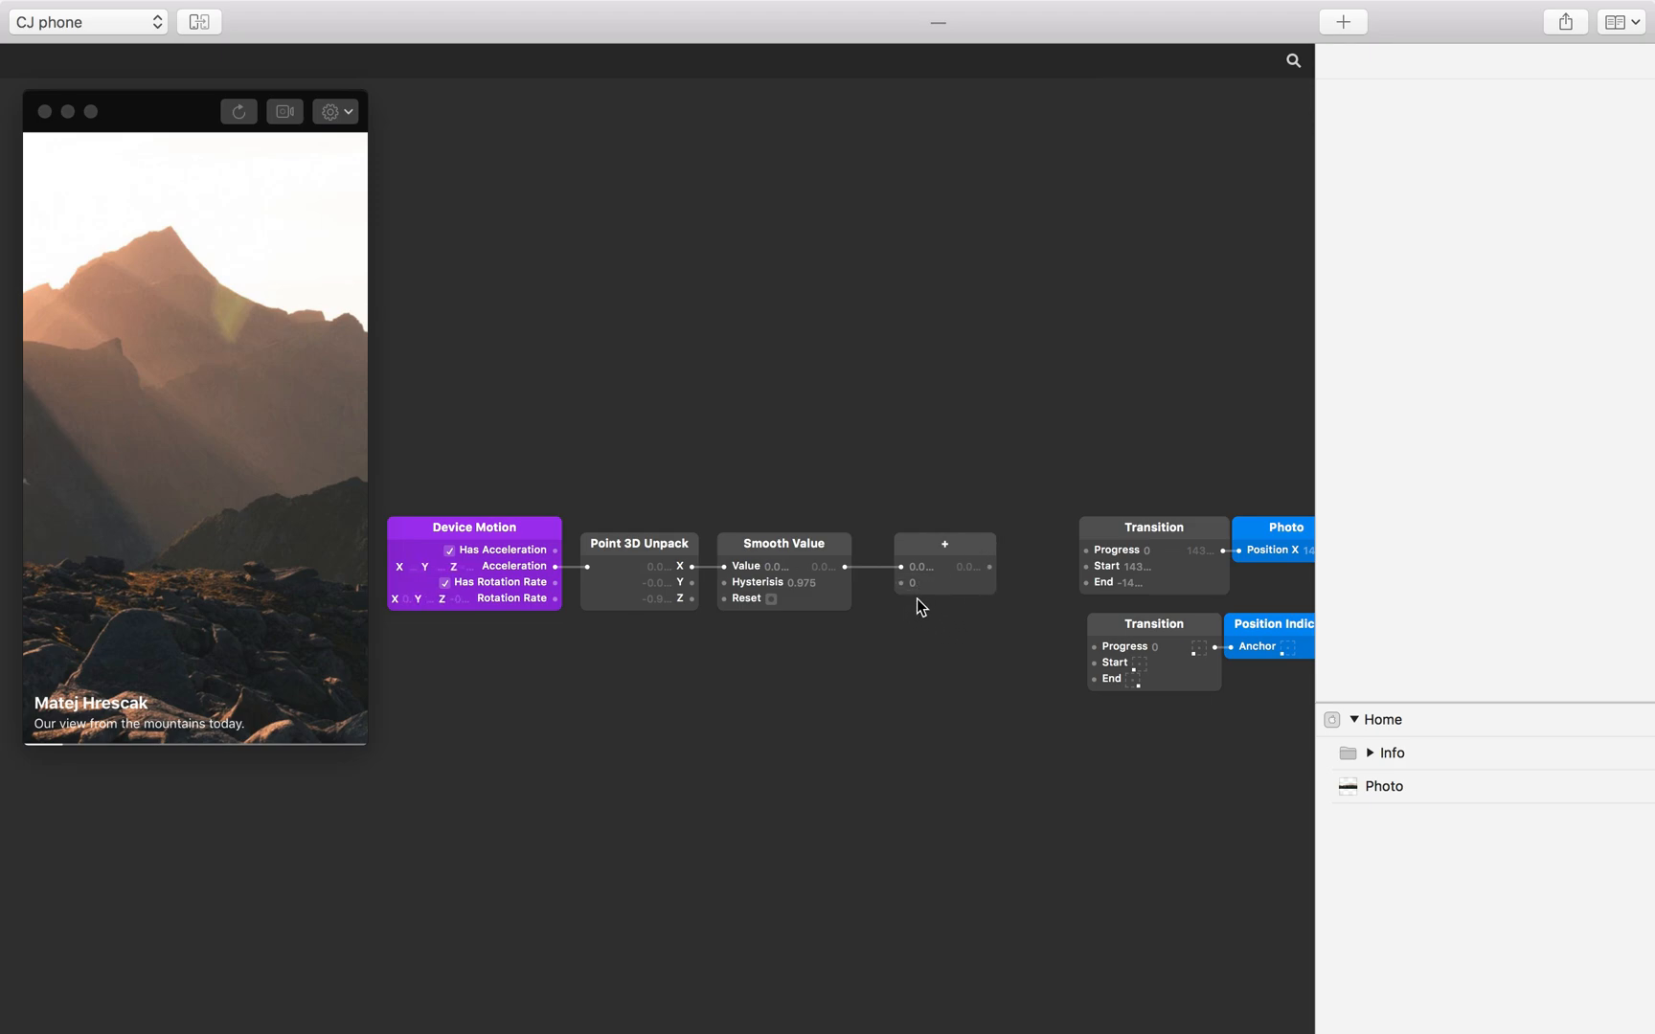
mouse_move(947, 630)
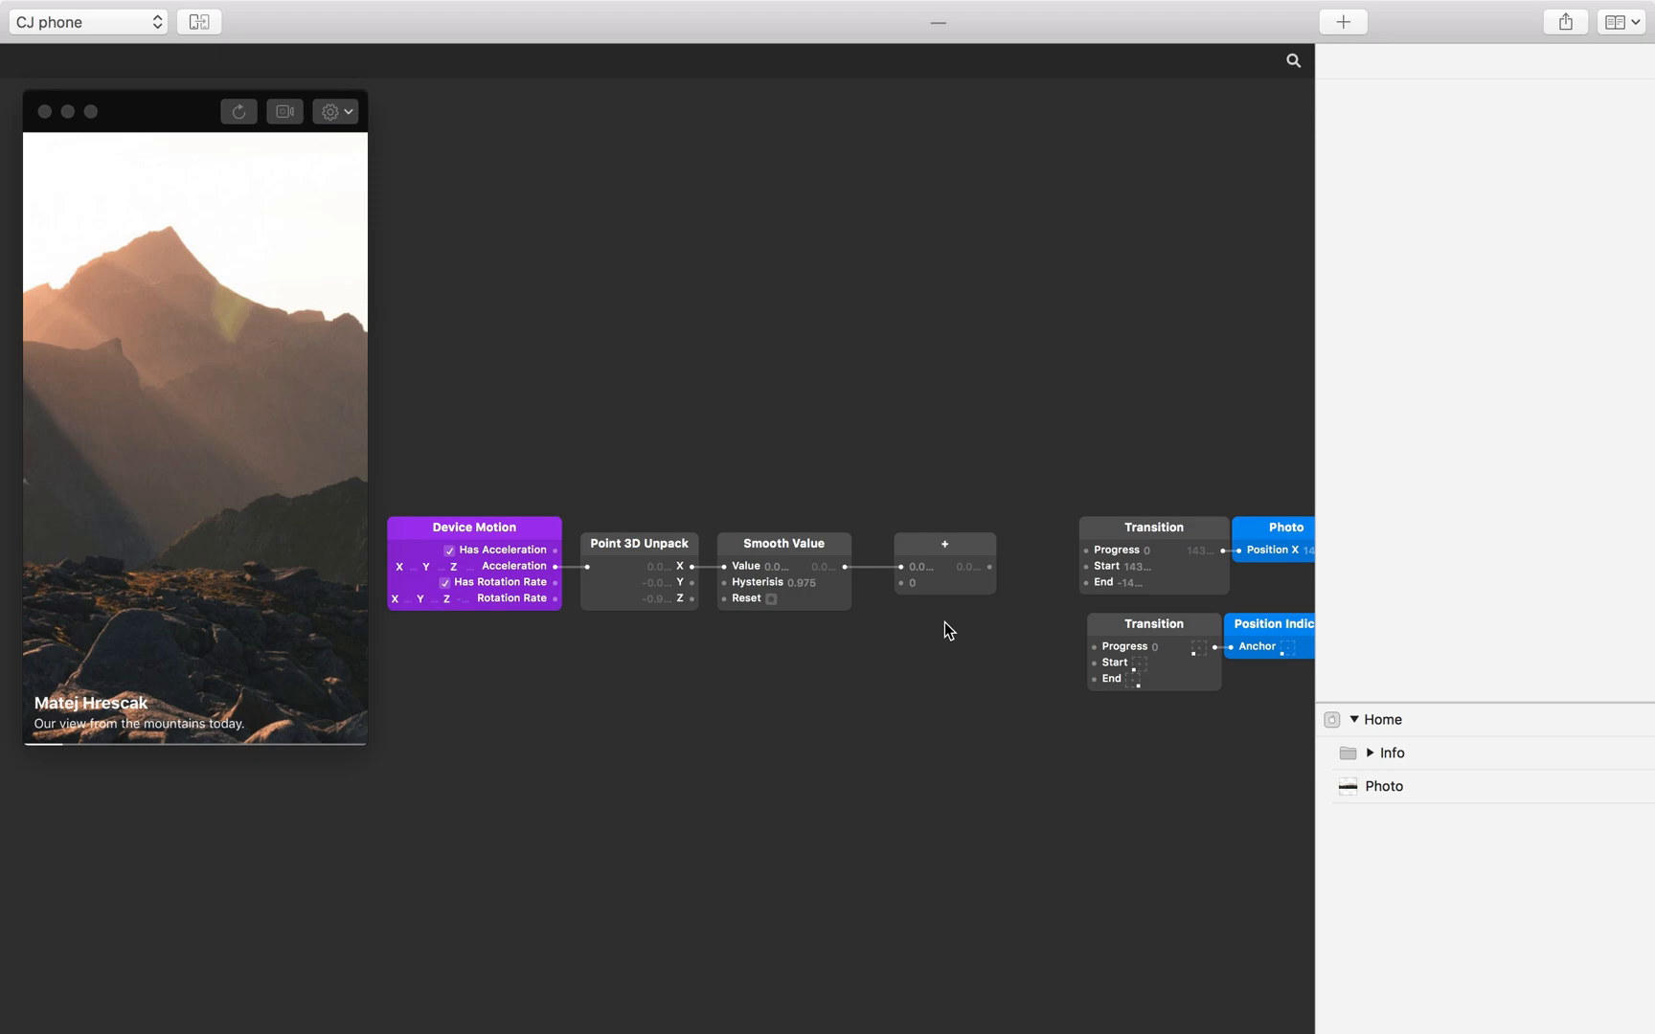
Step: Search 'cl' and place the Clip patch, bounded -5 to 5
text(cl)
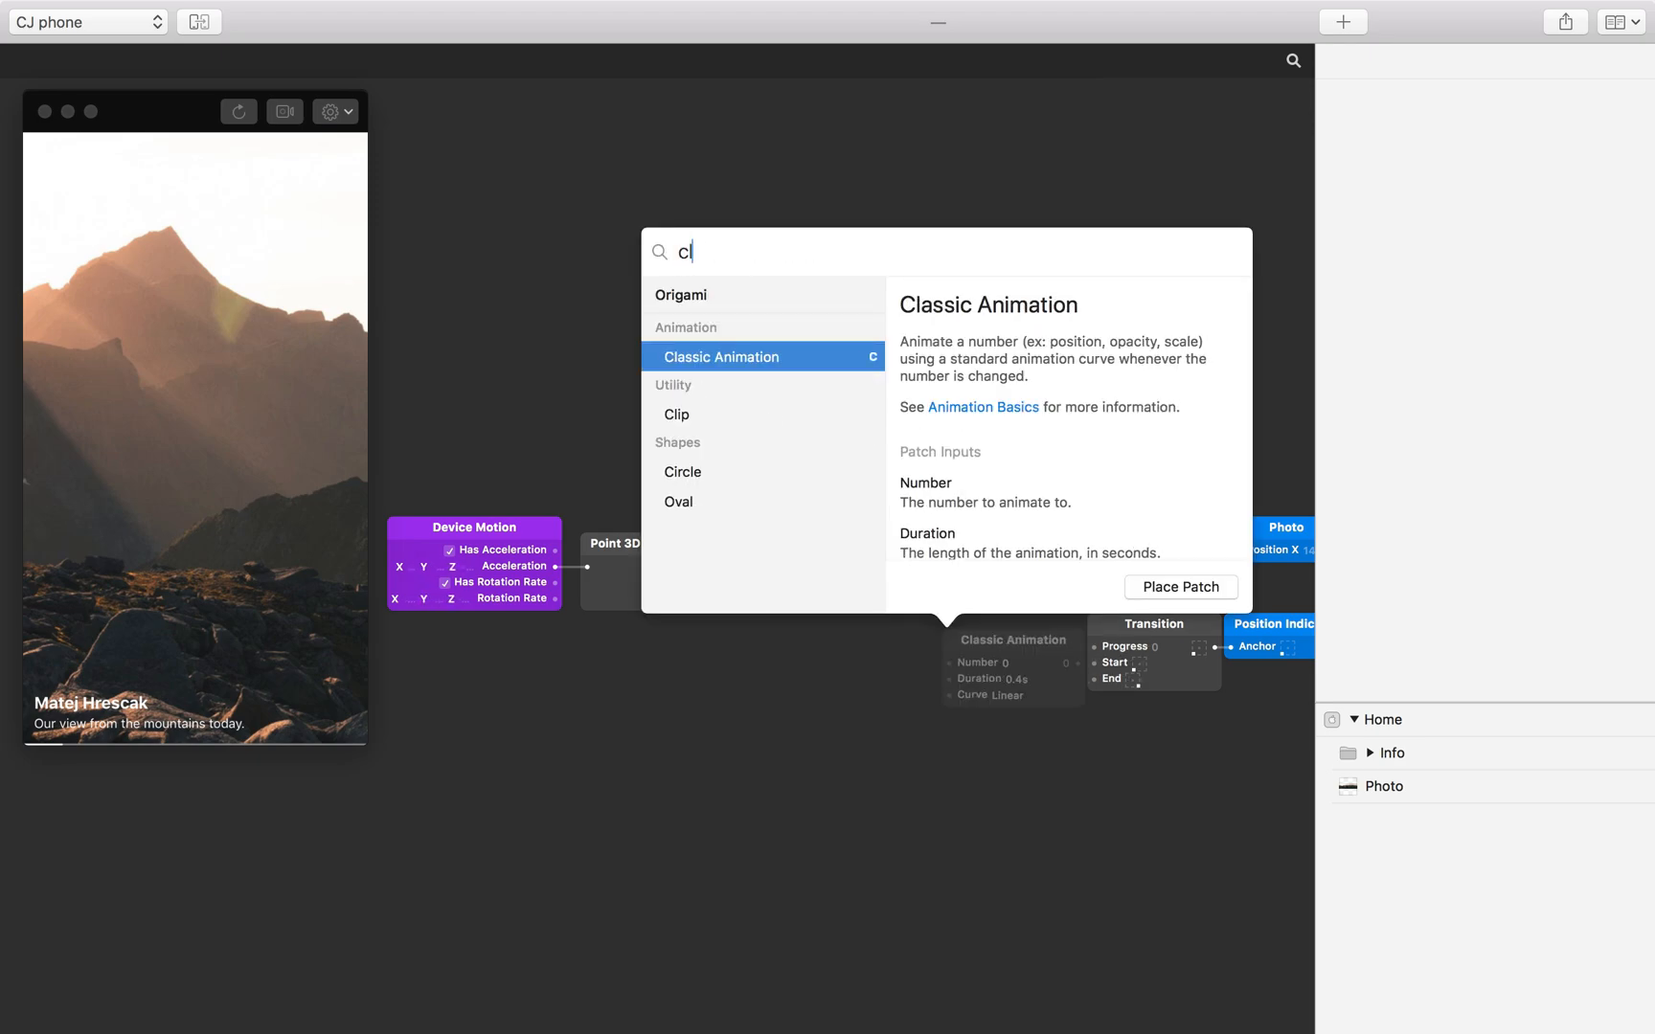
click(675, 413)
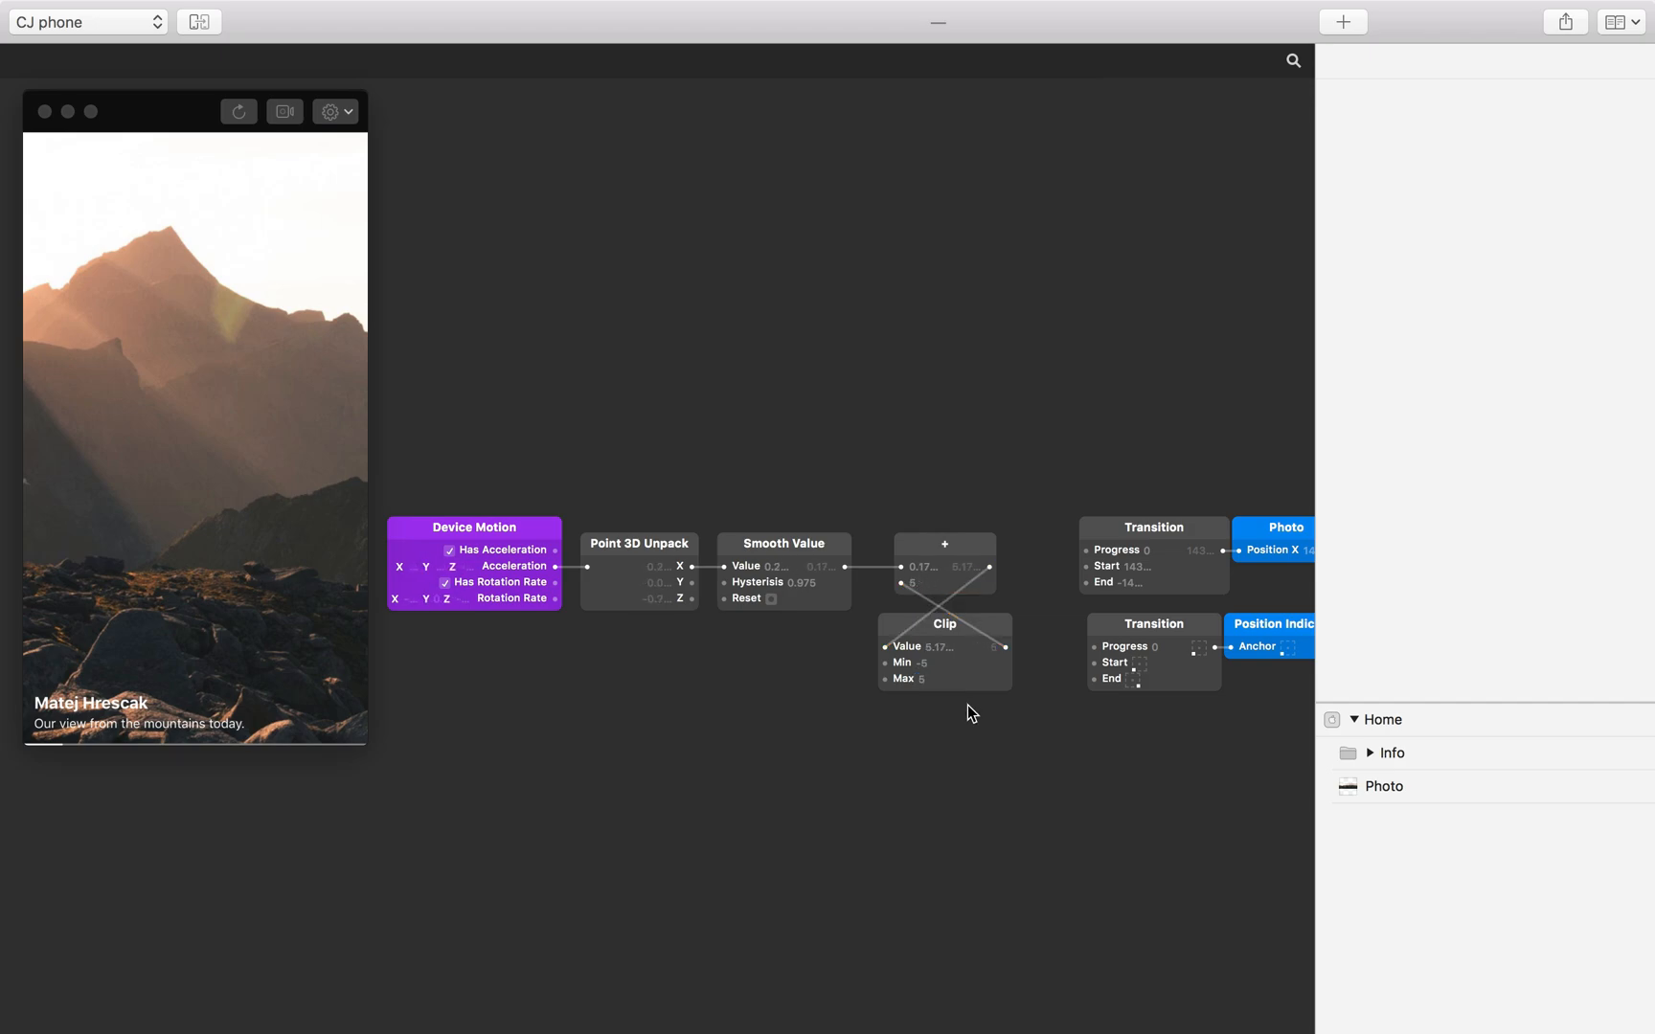
mouse_move(981, 643)
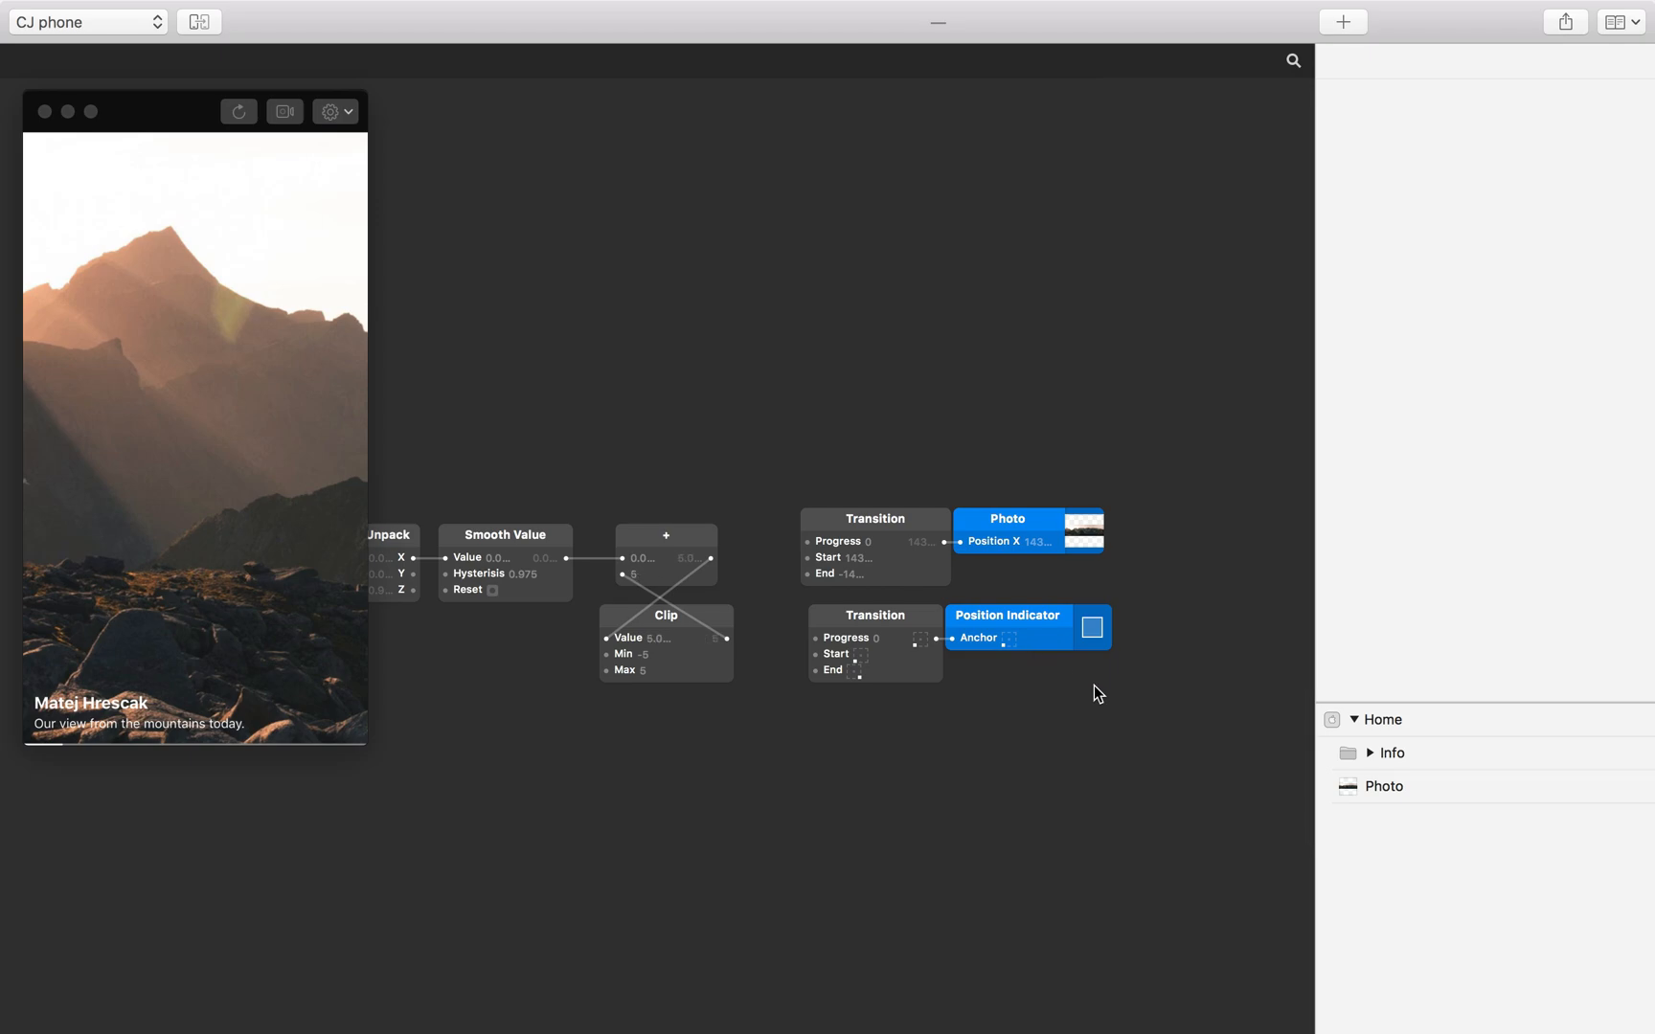
mouse_move(1089, 676)
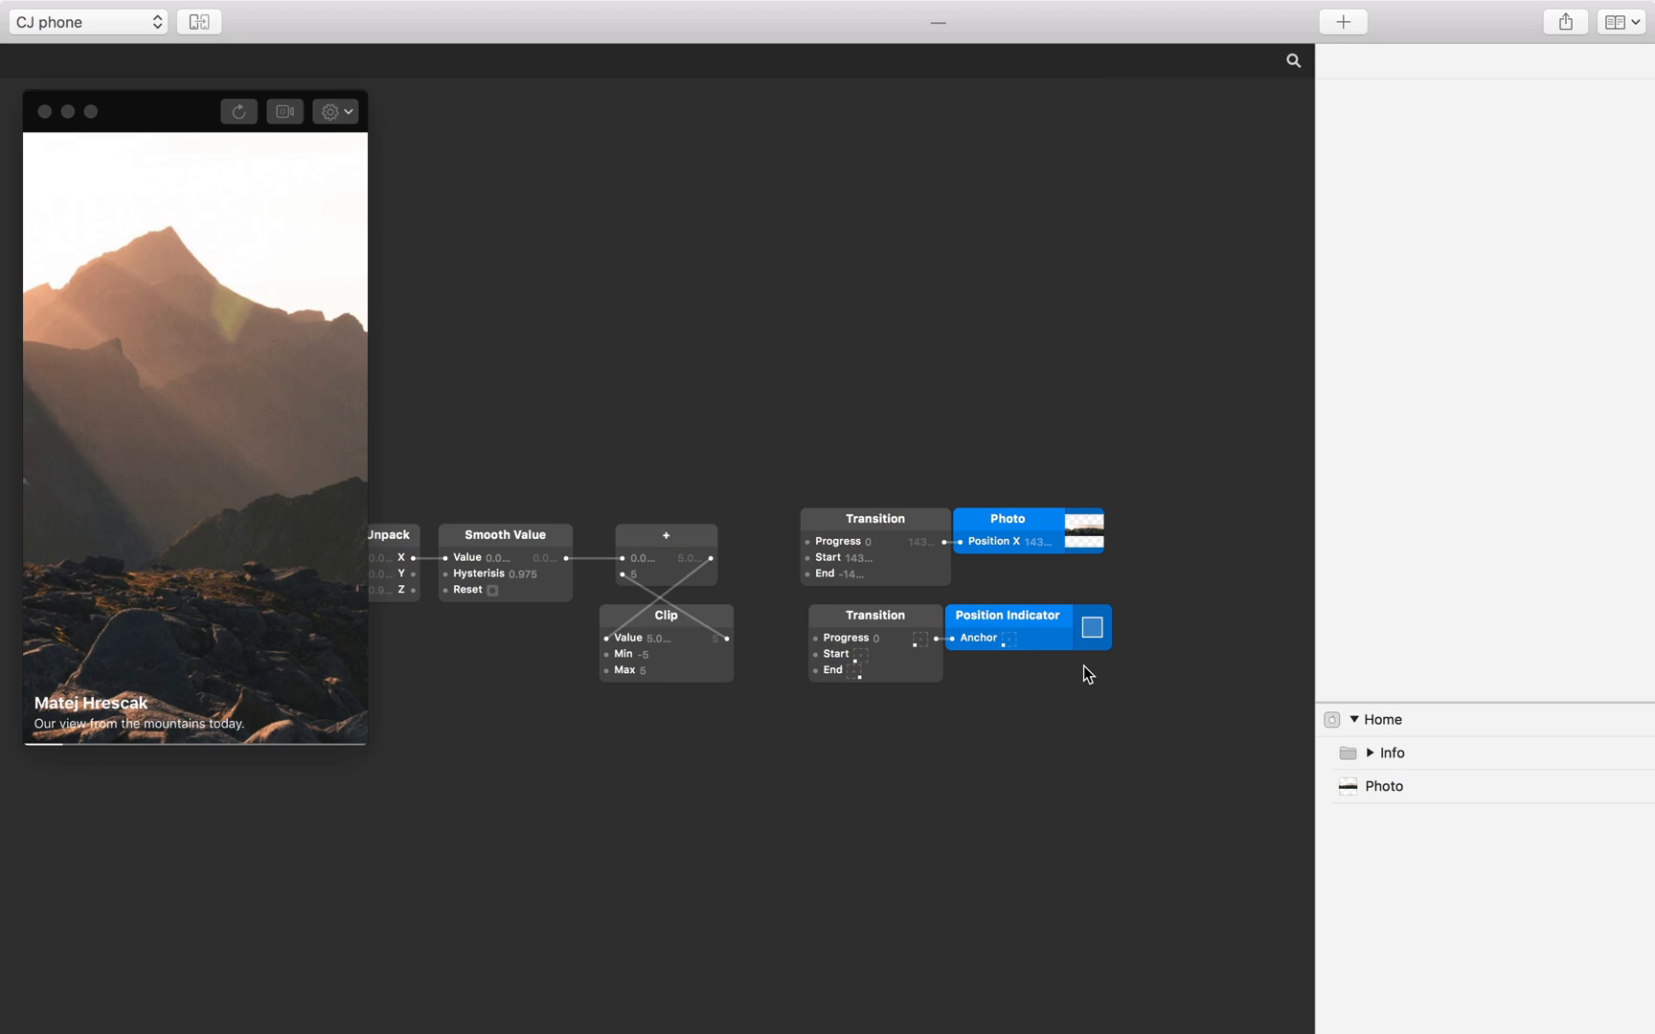
mouse_move(665, 694)
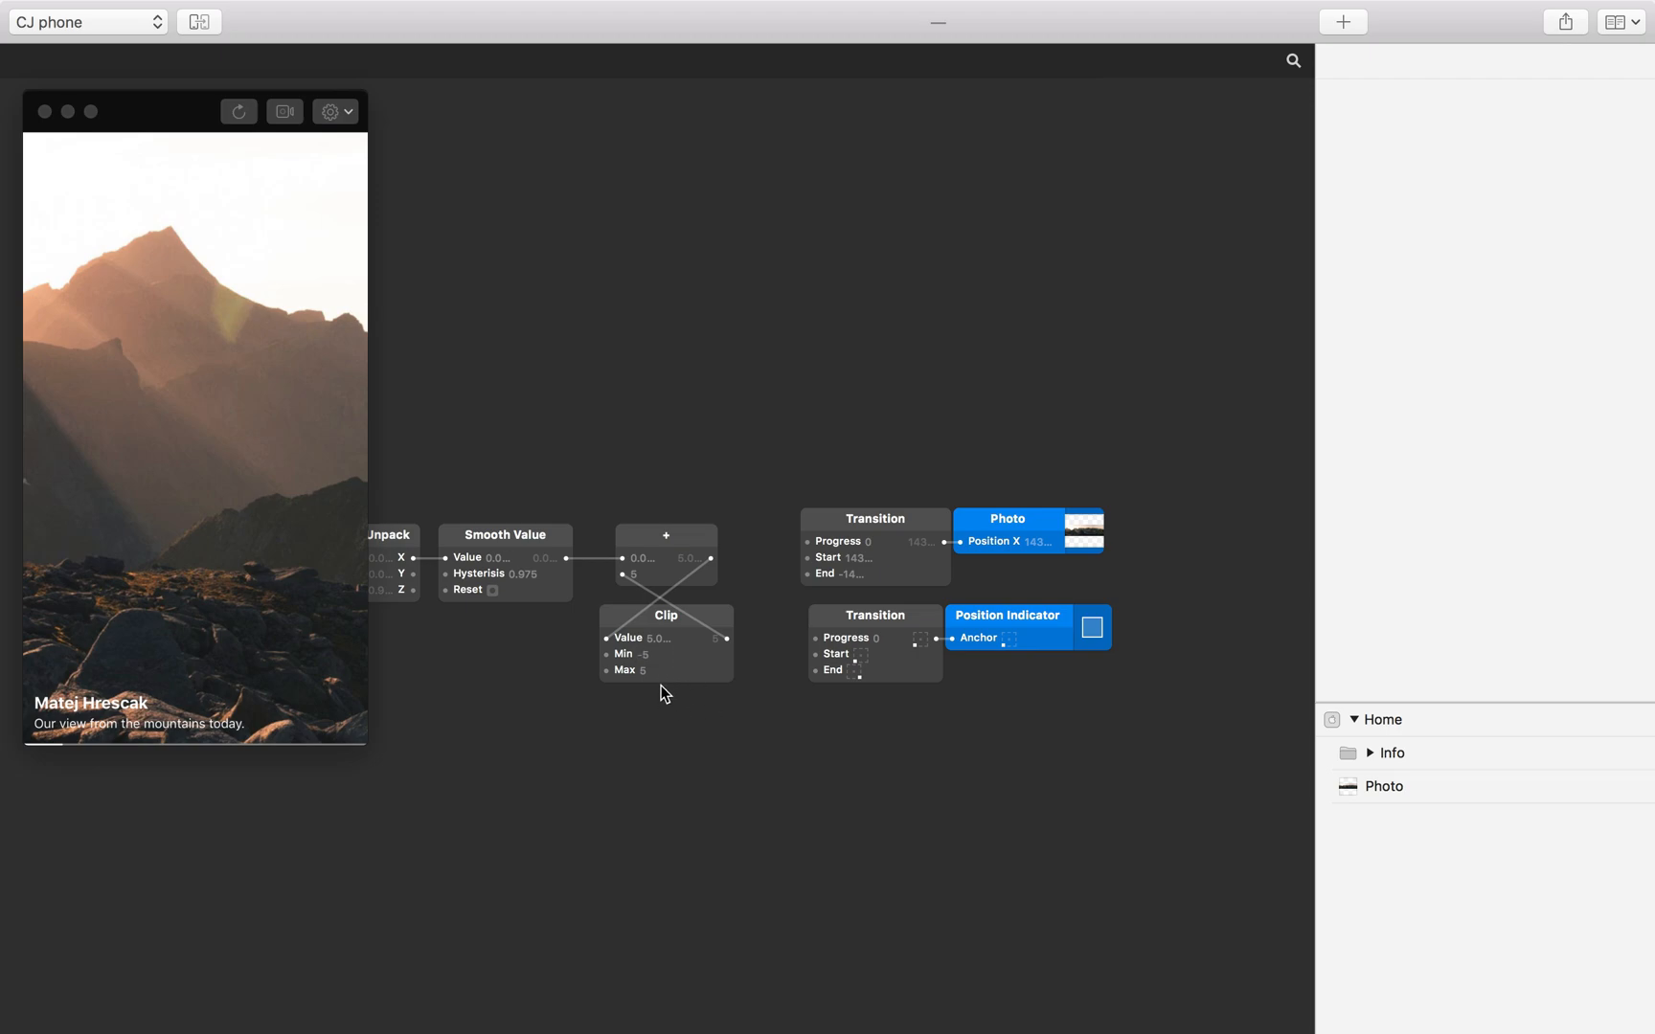
mouse_move(700, 705)
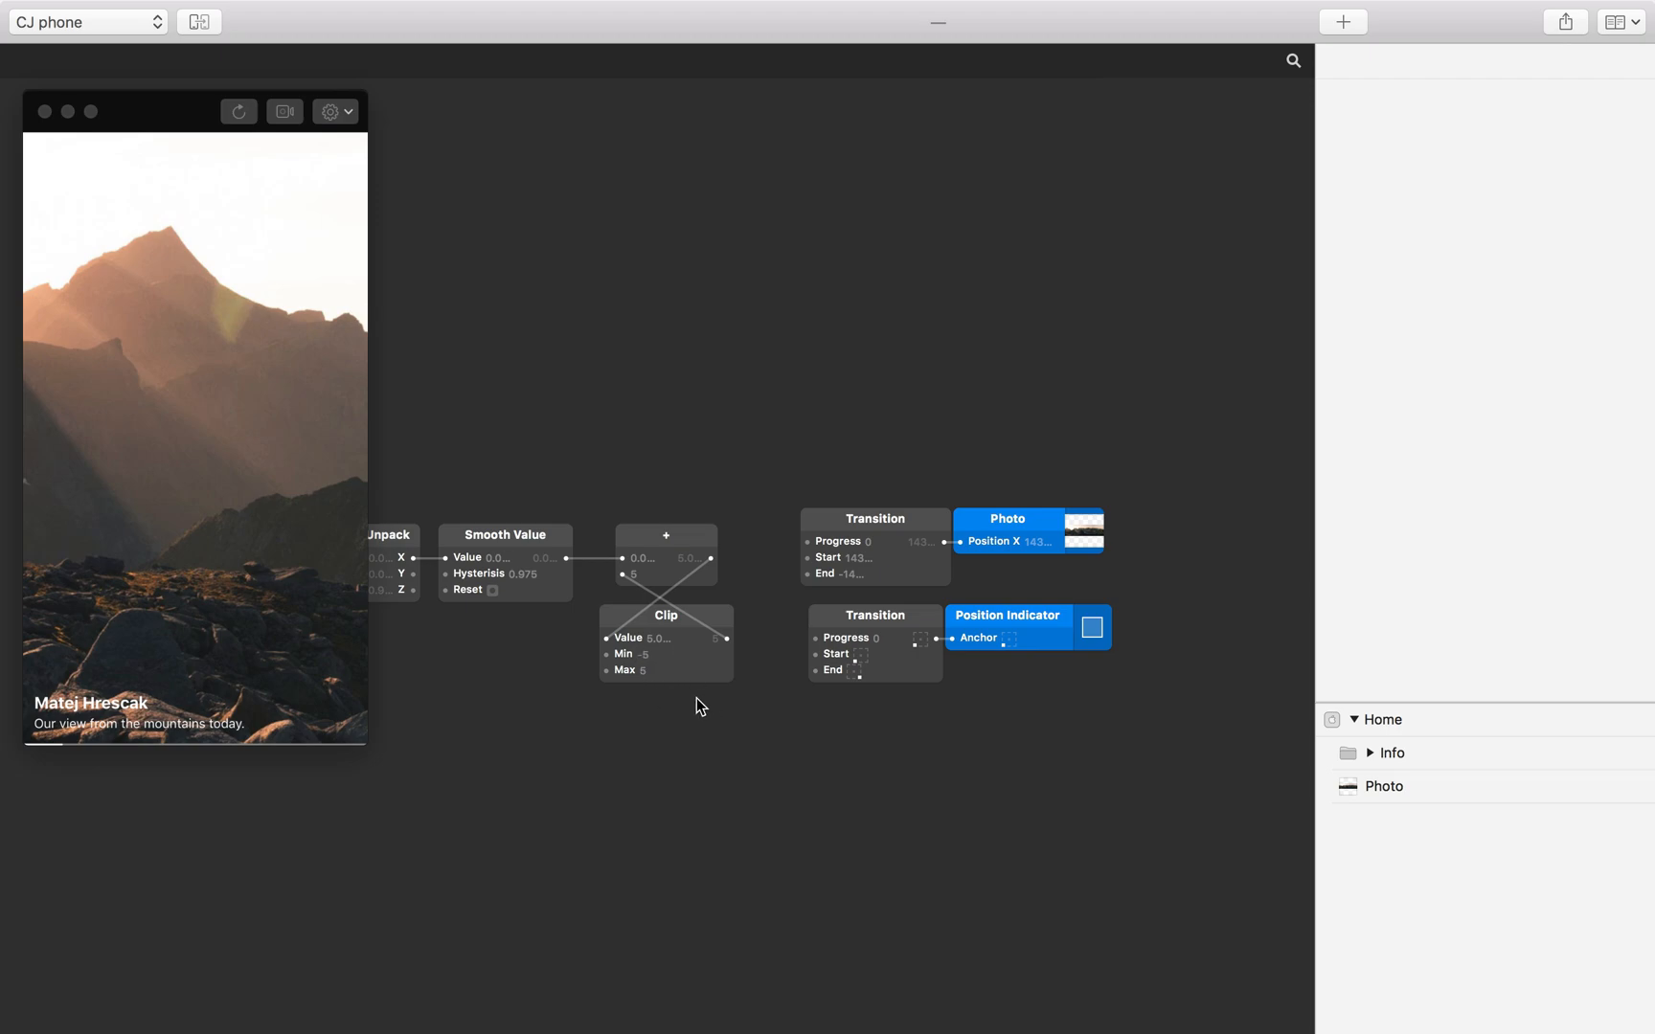
mouse_move(881, 720)
text(-5)
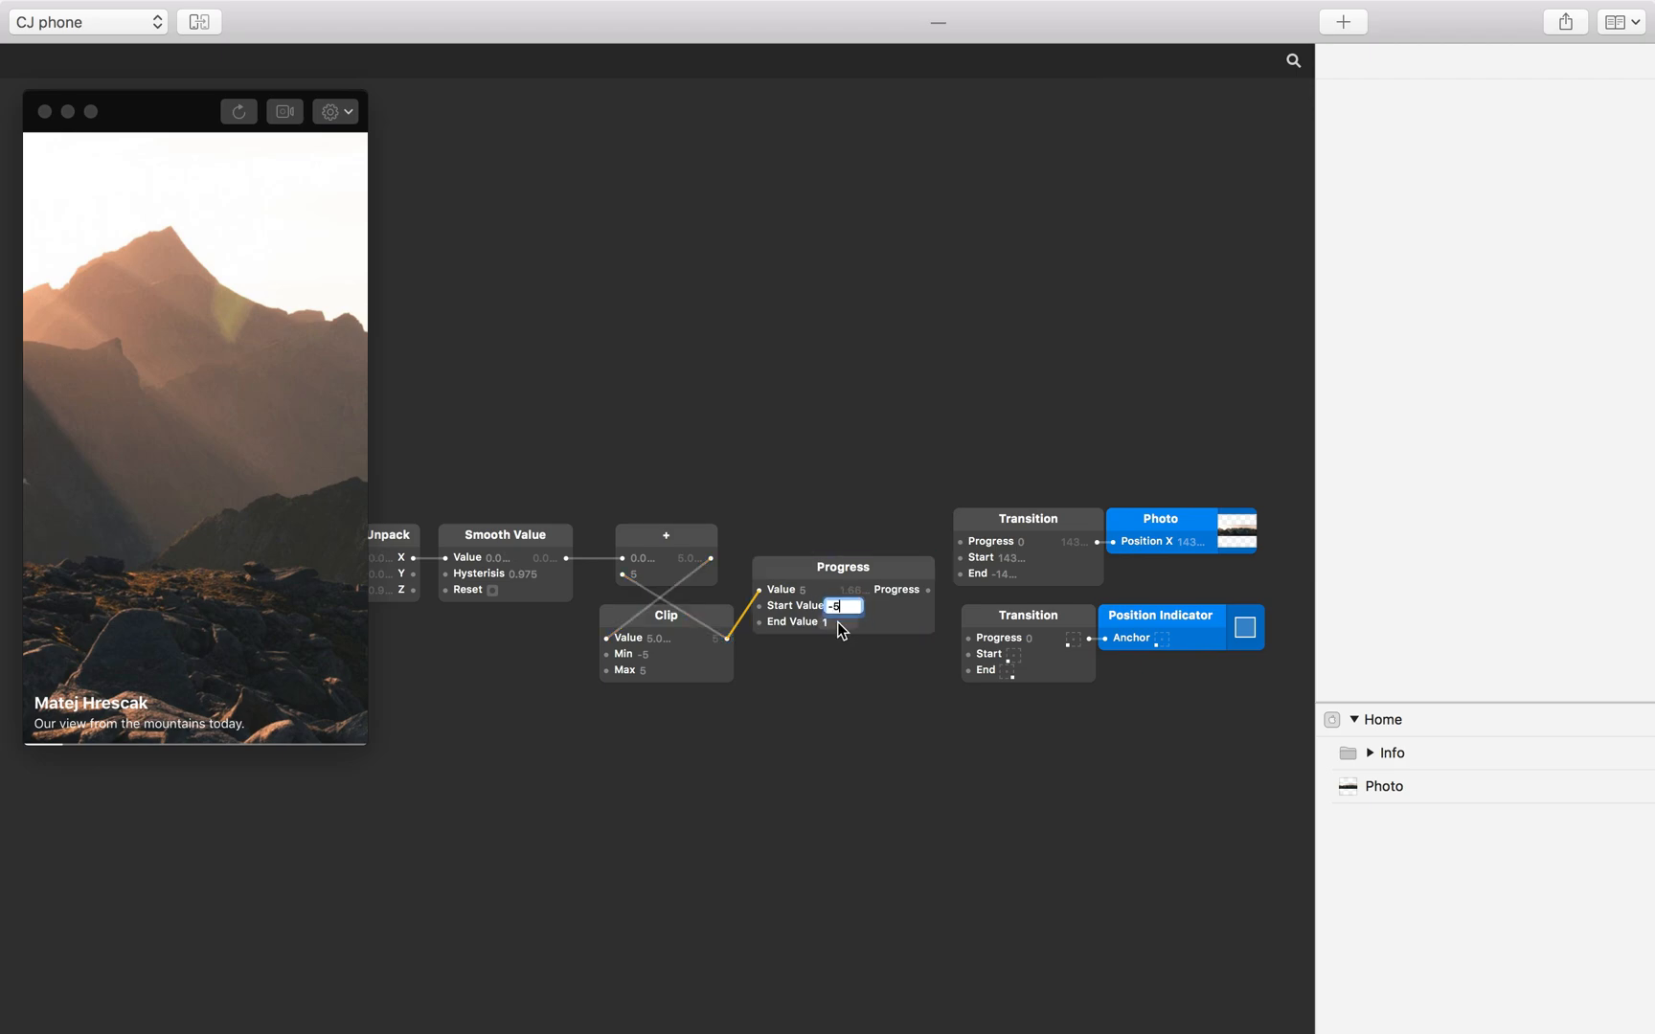
Step: Set the Progress patch's start value to -5 and end value to 5
click(839, 622)
text(5)
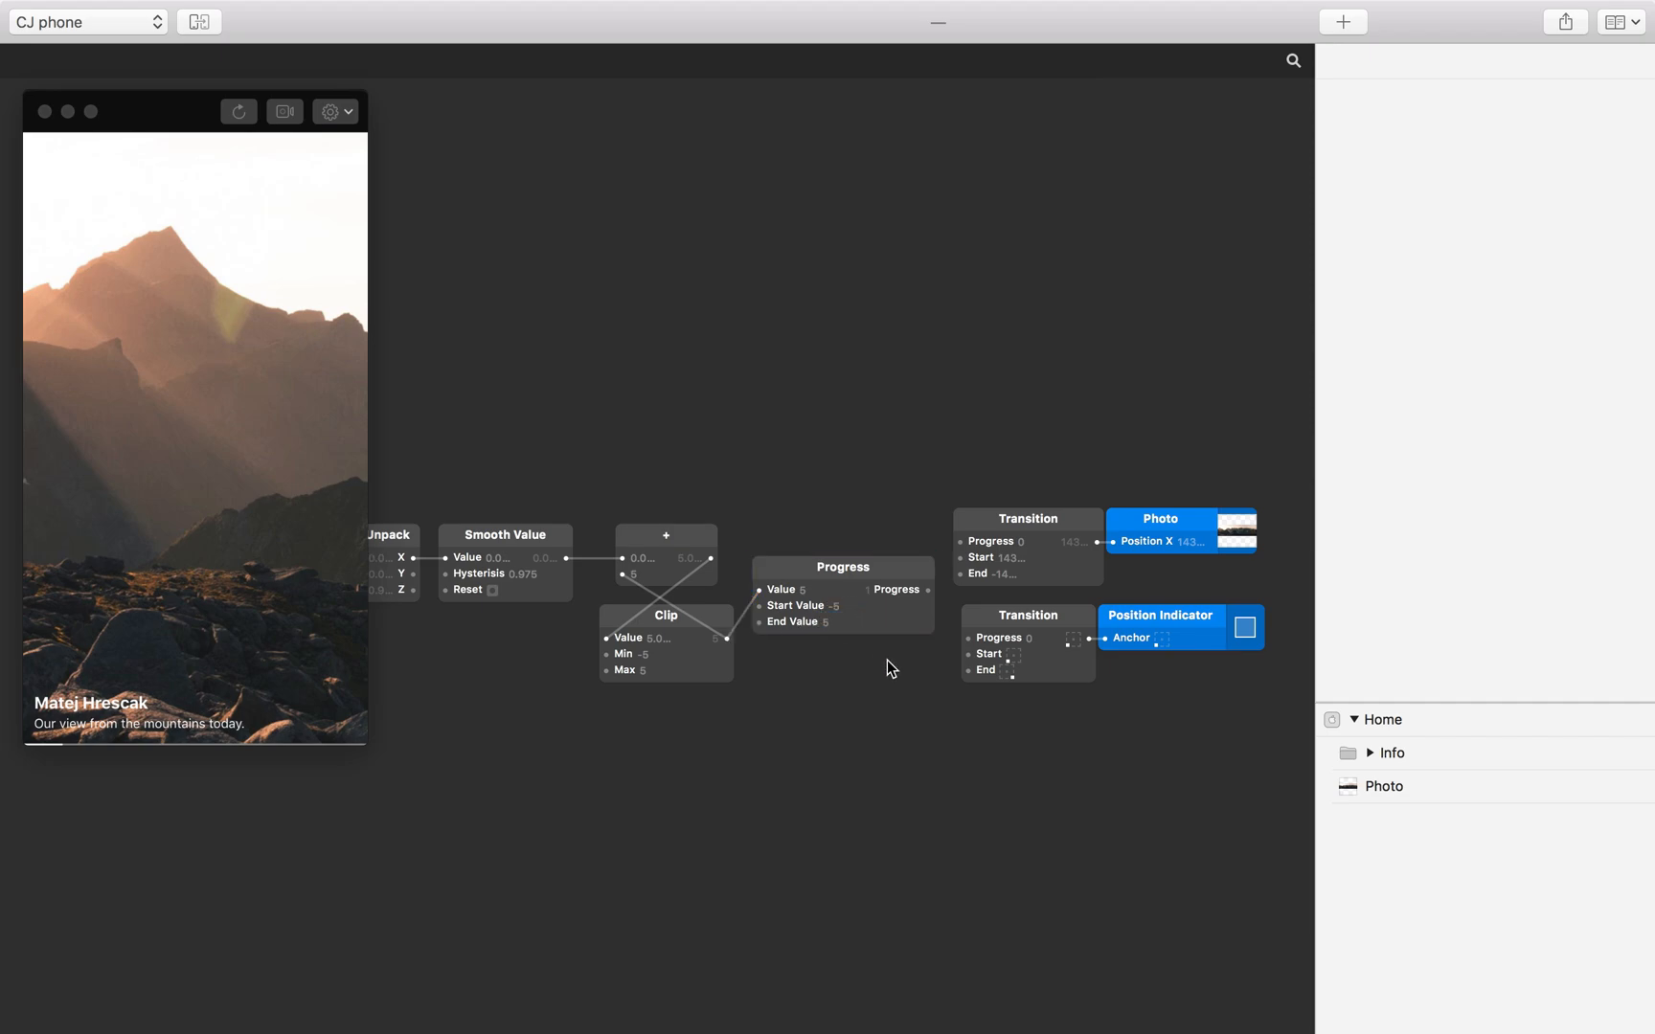
mouse_move(906, 629)
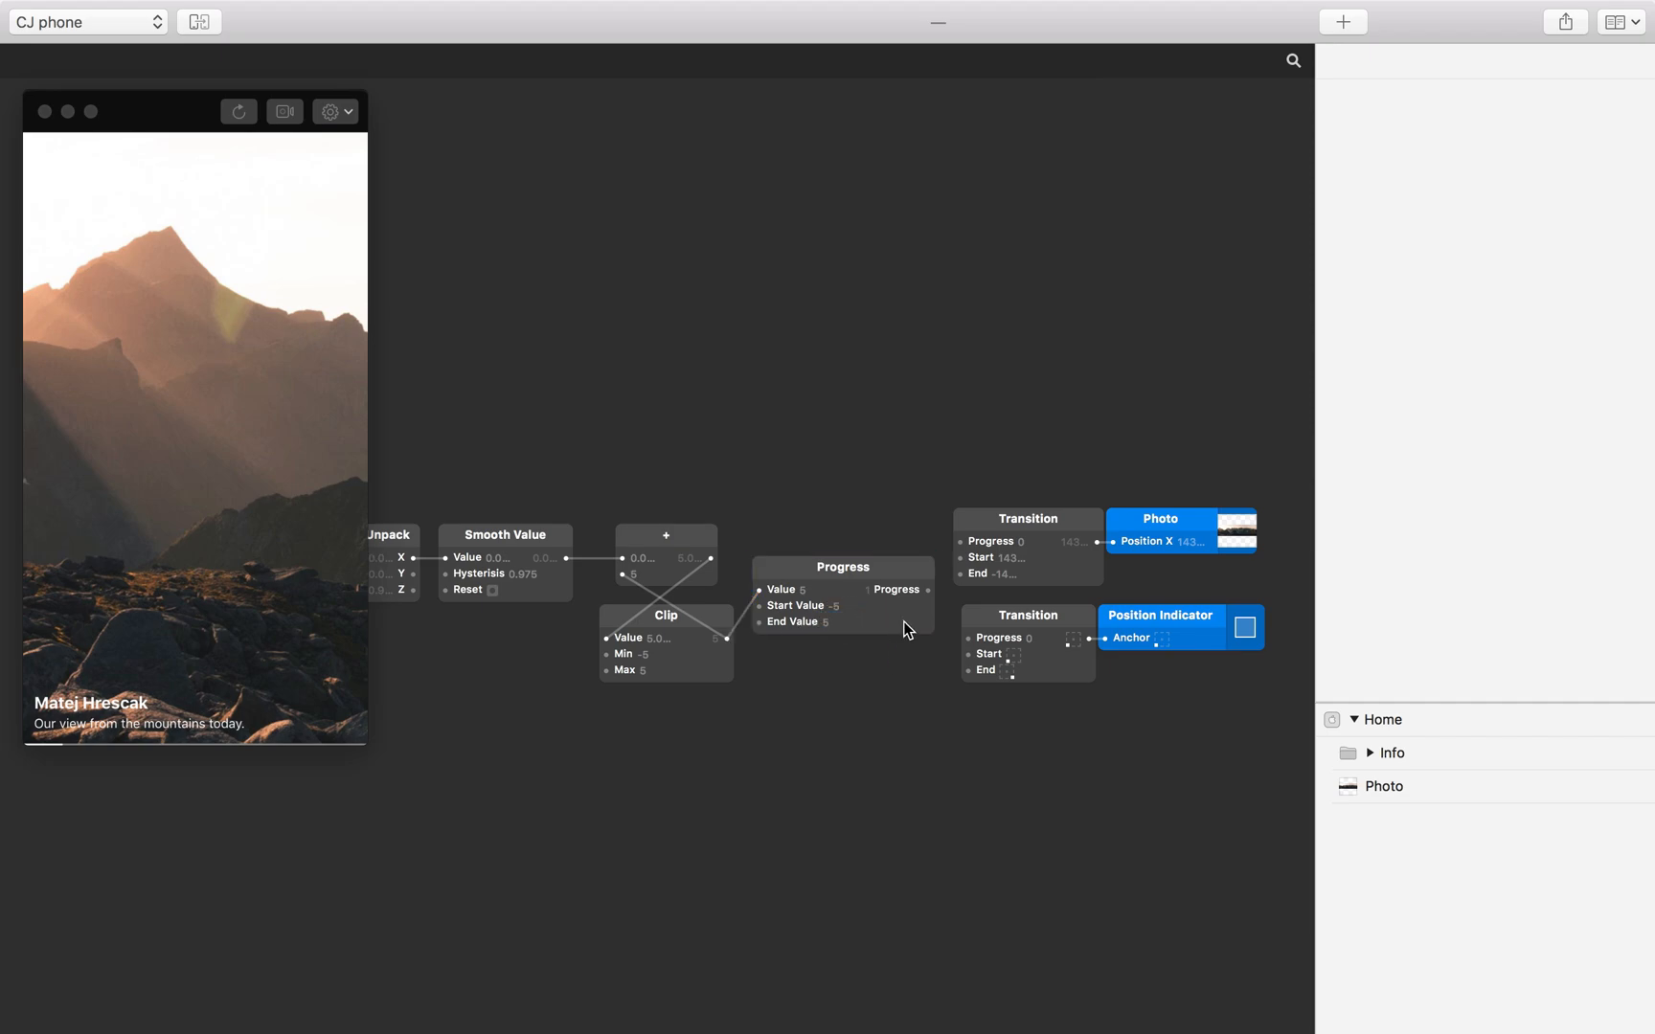